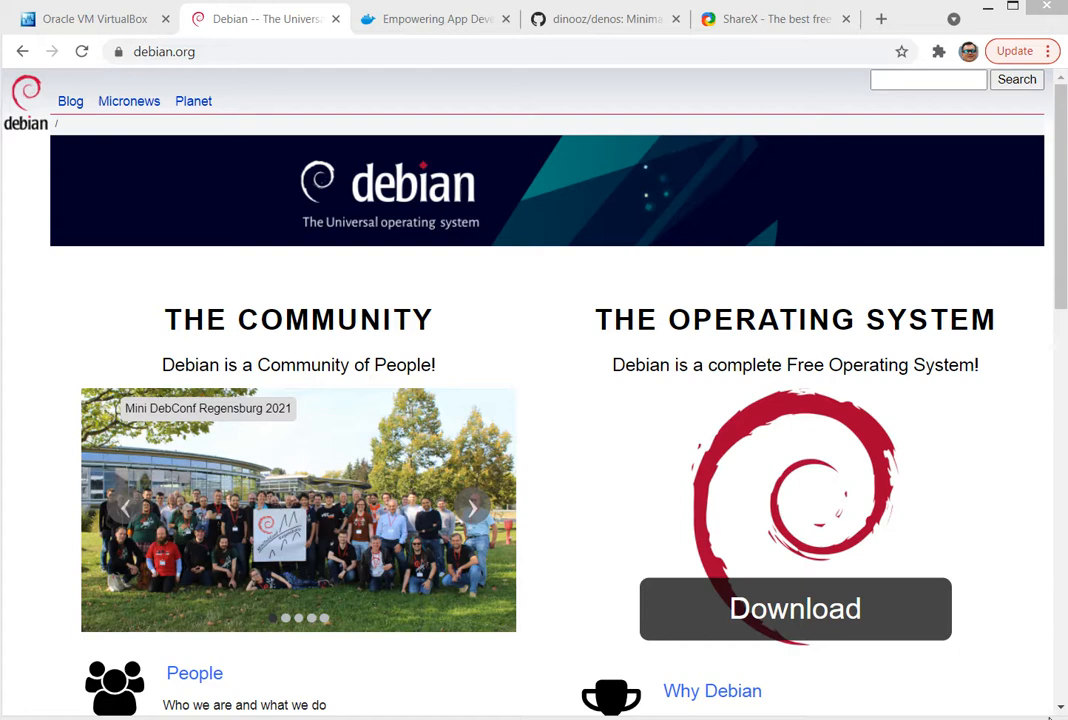
- Visit the Docker, VirtualBox and dinooz/denos GitHub tabs in turn
click(436, 18)
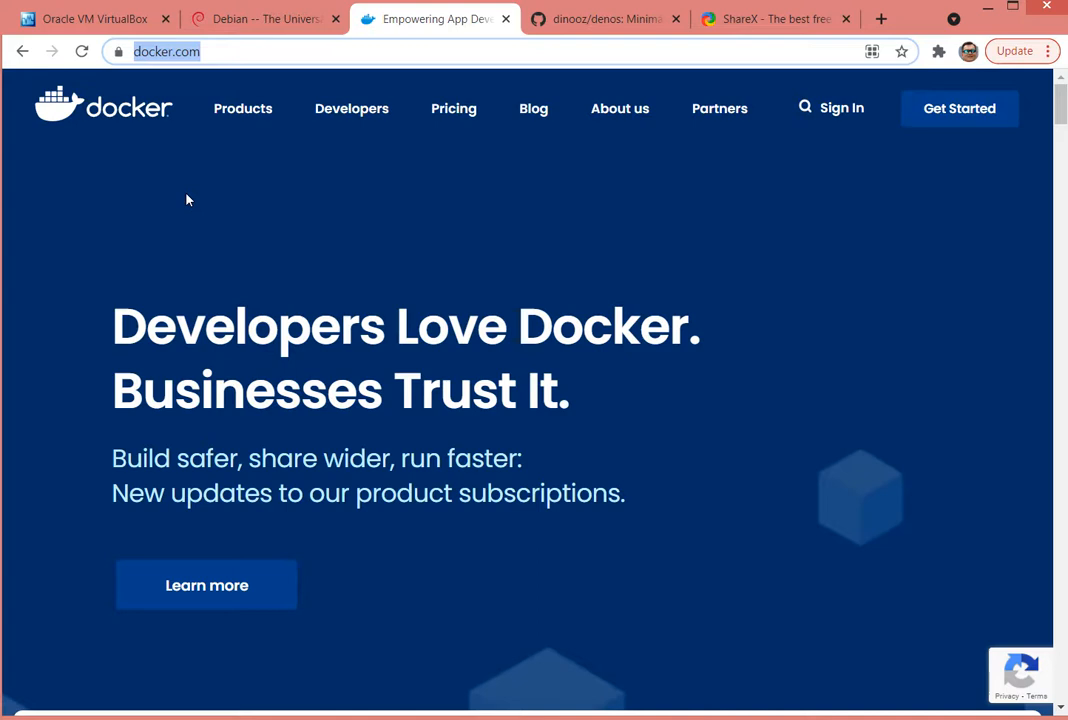
click(96, 20)
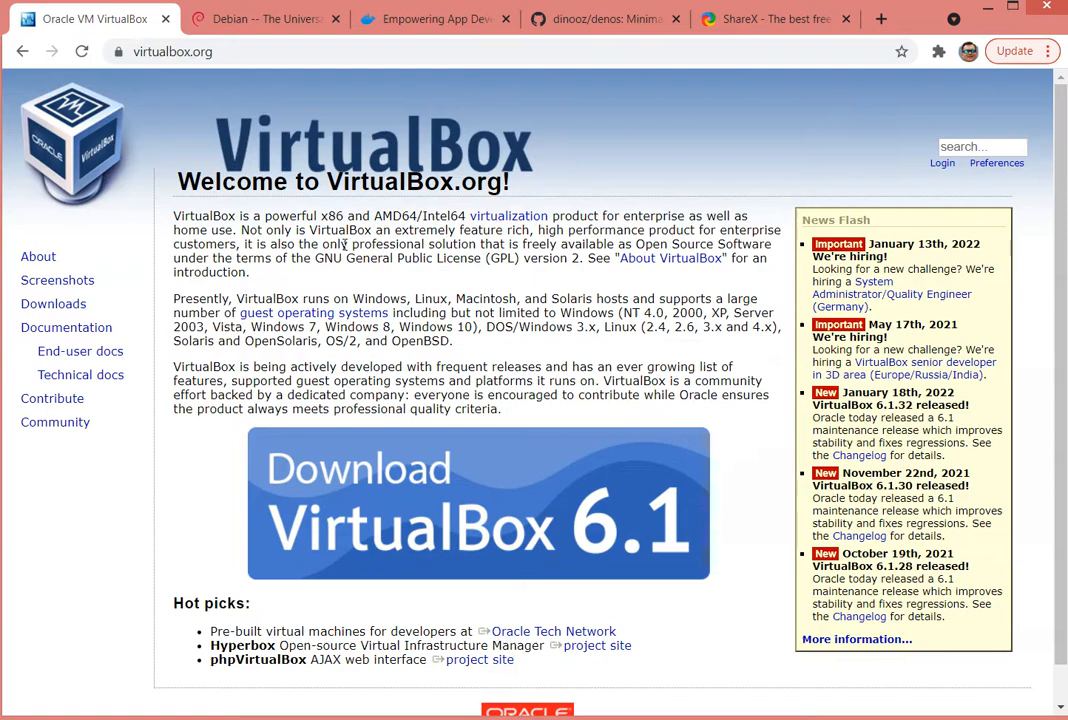
click(600, 20)
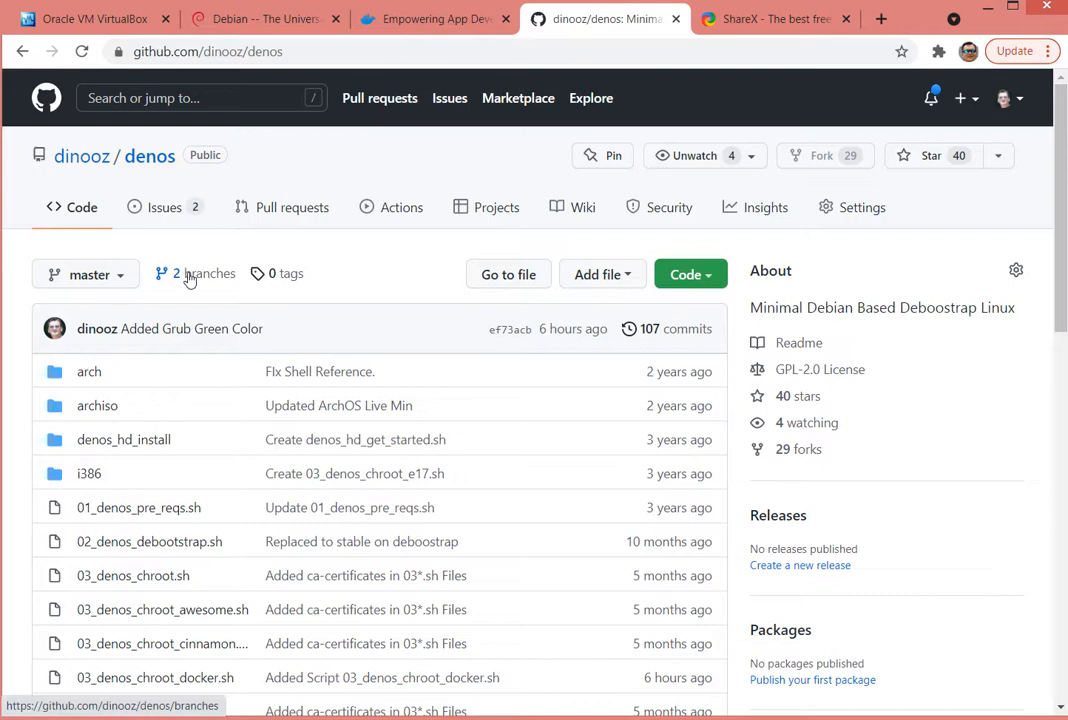
scroll(down, 3)
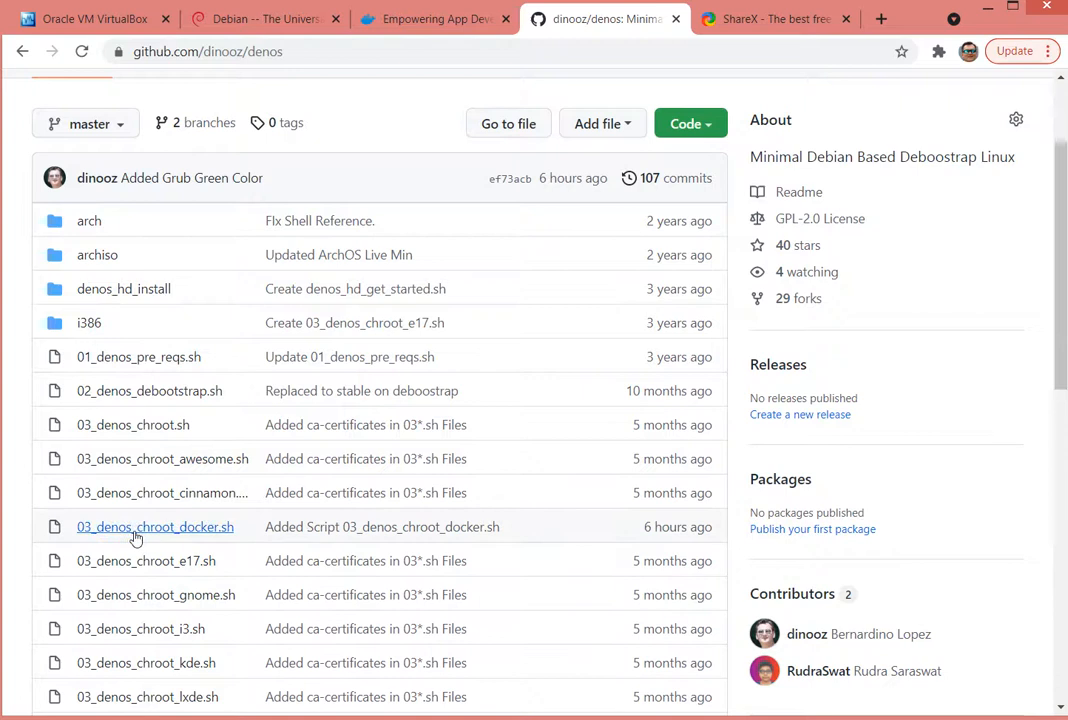
mouse_move(156, 528)
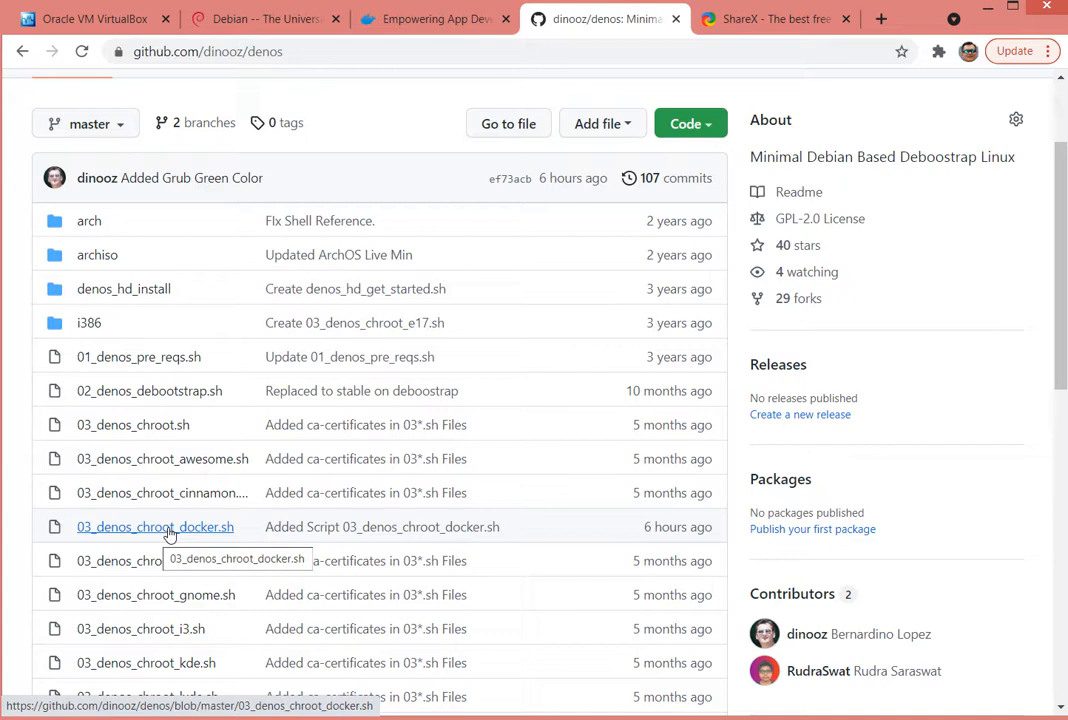
mouse_move(132, 424)
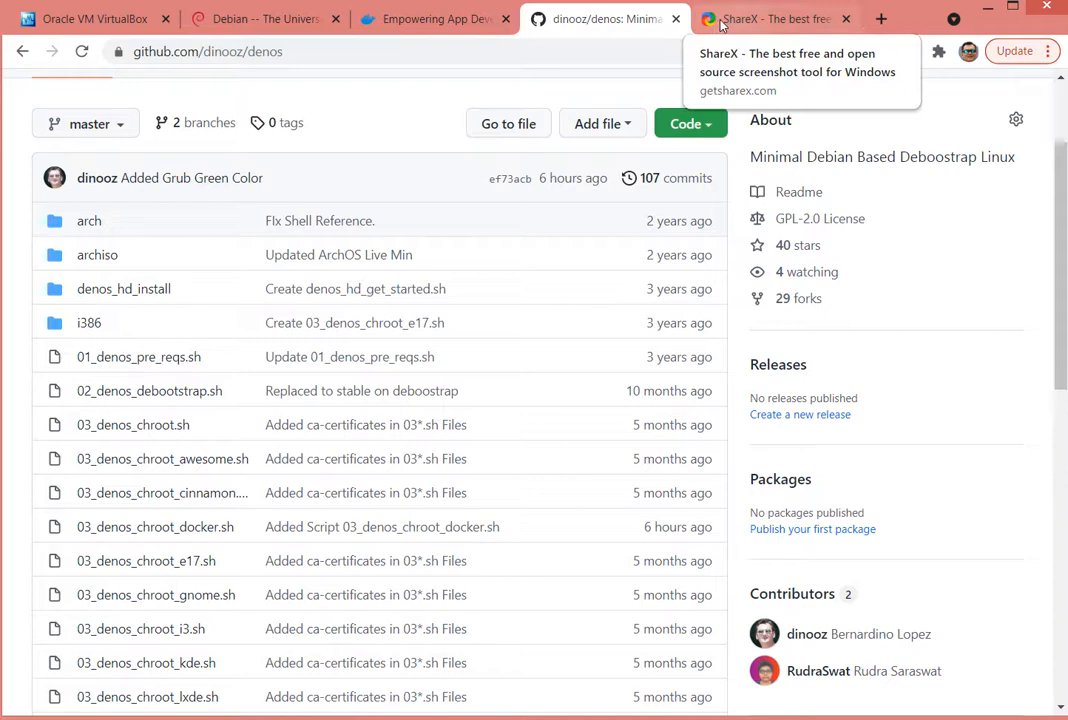
click(846, 18)
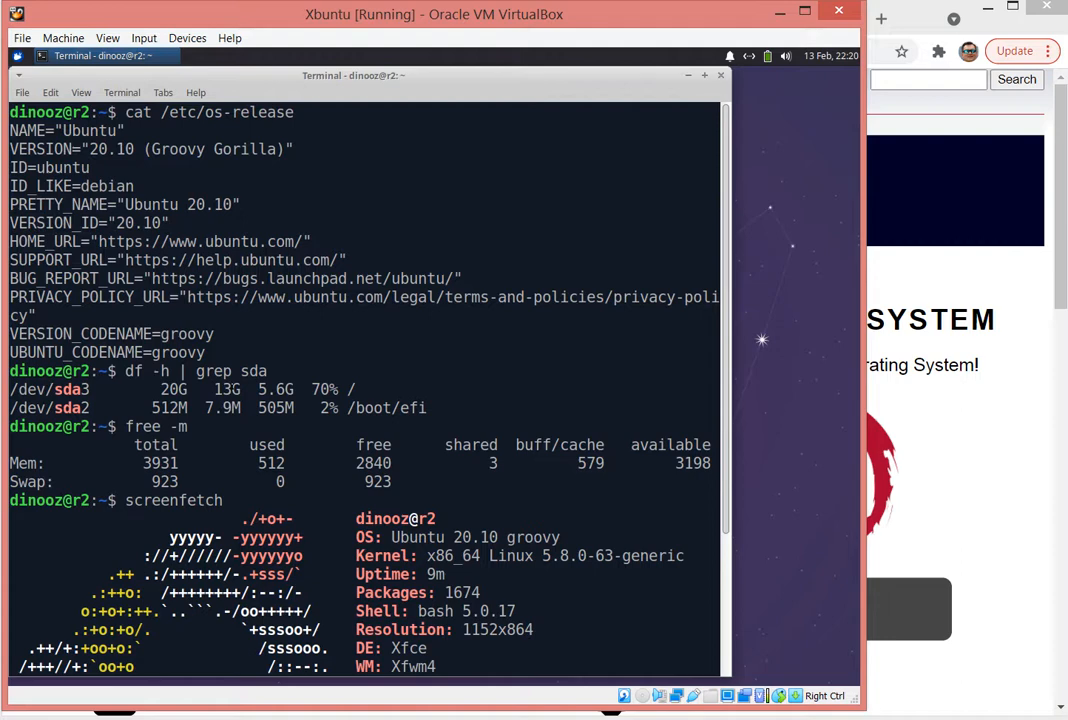
- Scroll through the Xubuntu VM terminal output of os-release, df, free and screenfetch
scroll(down, 3)
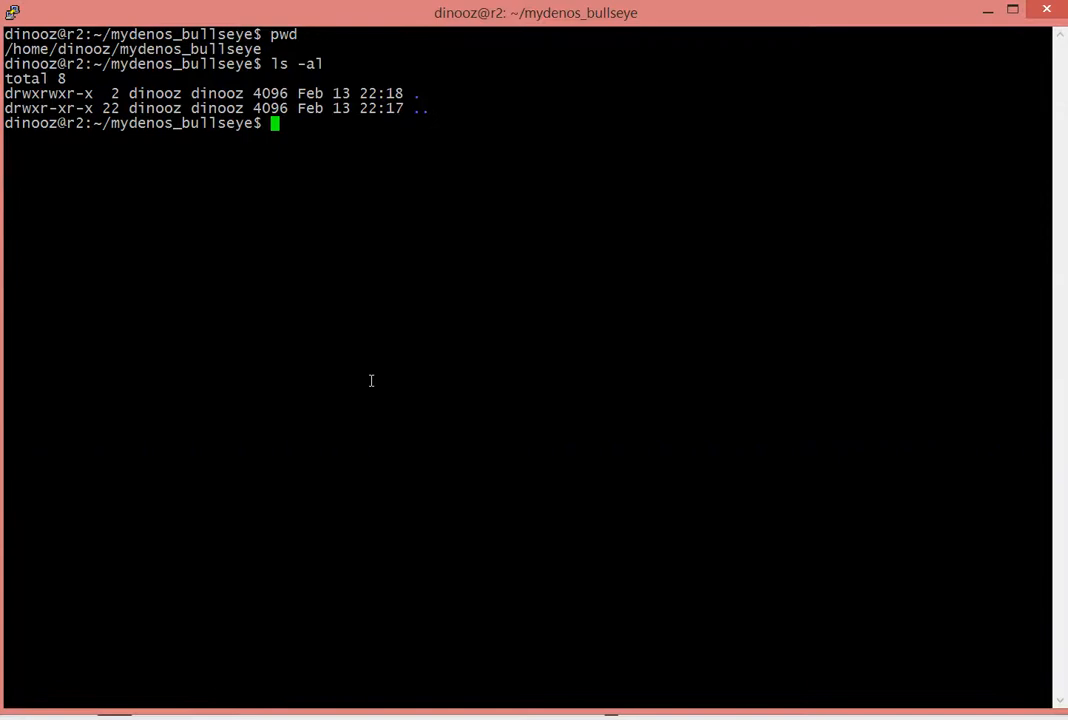
mouse_move(316, 136)
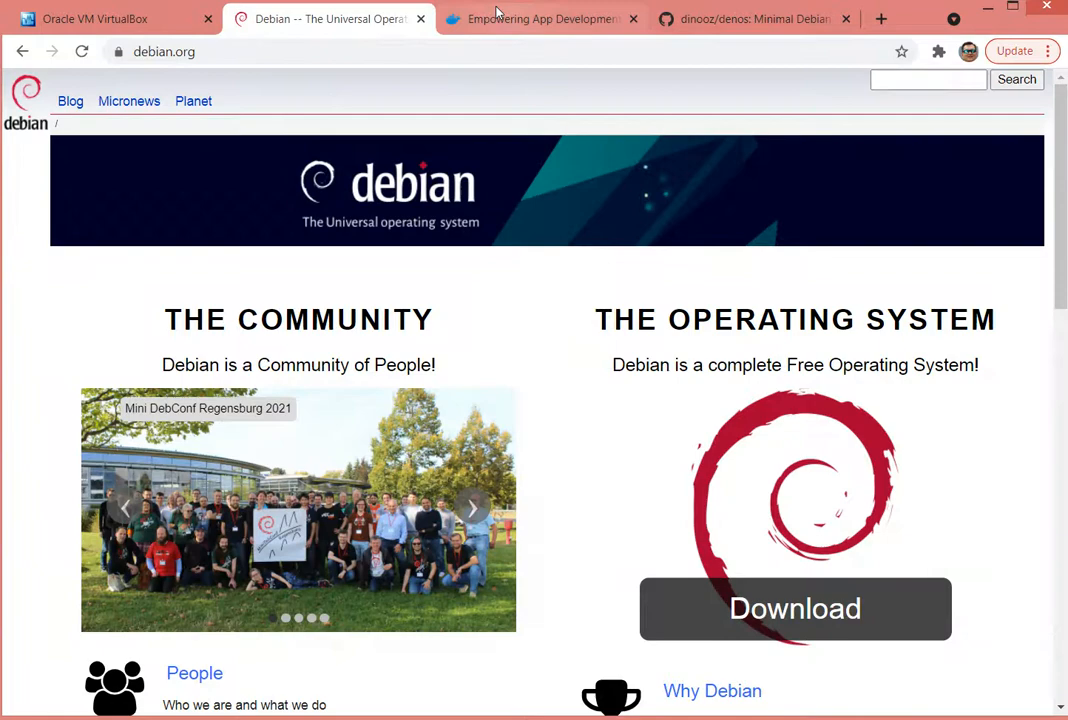
- Return to the dinooz/denos repository tab and review the rest of its file list
click(754, 18)
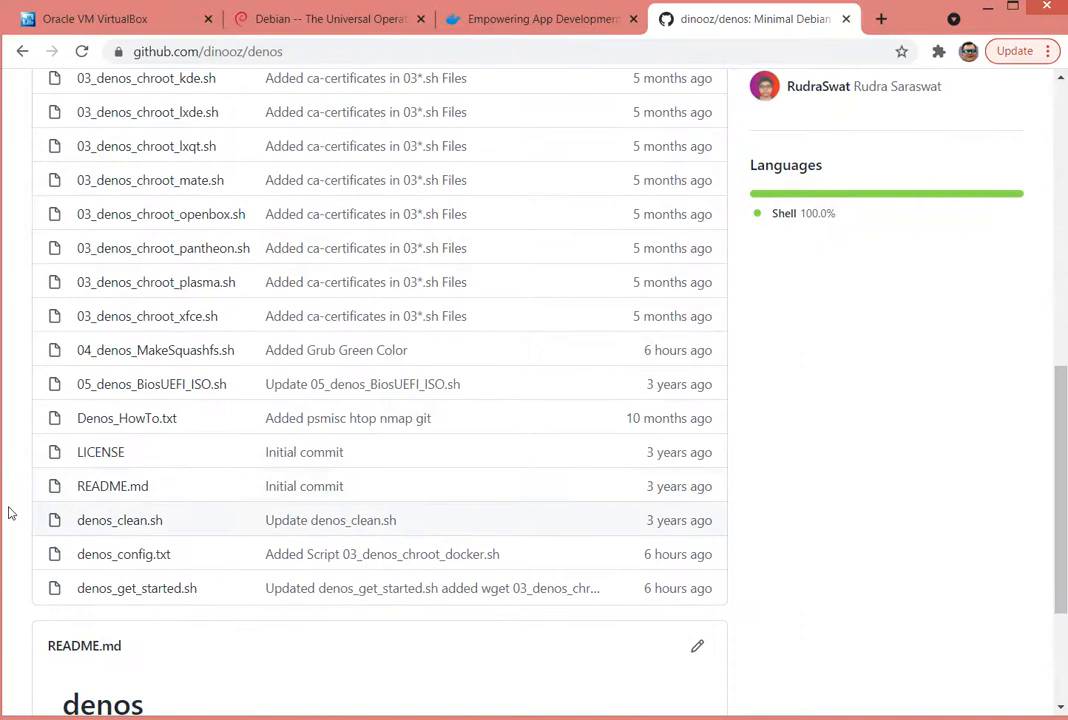
click(136, 588)
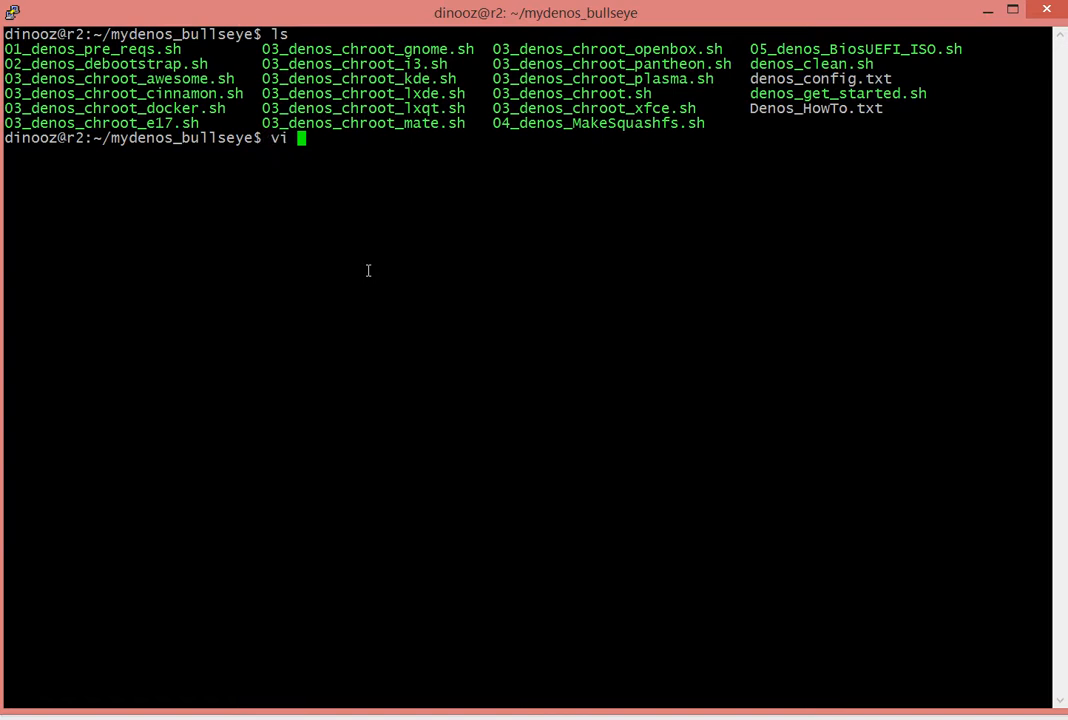
- Edit denos_config.txt in vi so DISTRO_NAME becomes DenOSDocker and VERSION becomes 11
text(denos_config.txt)
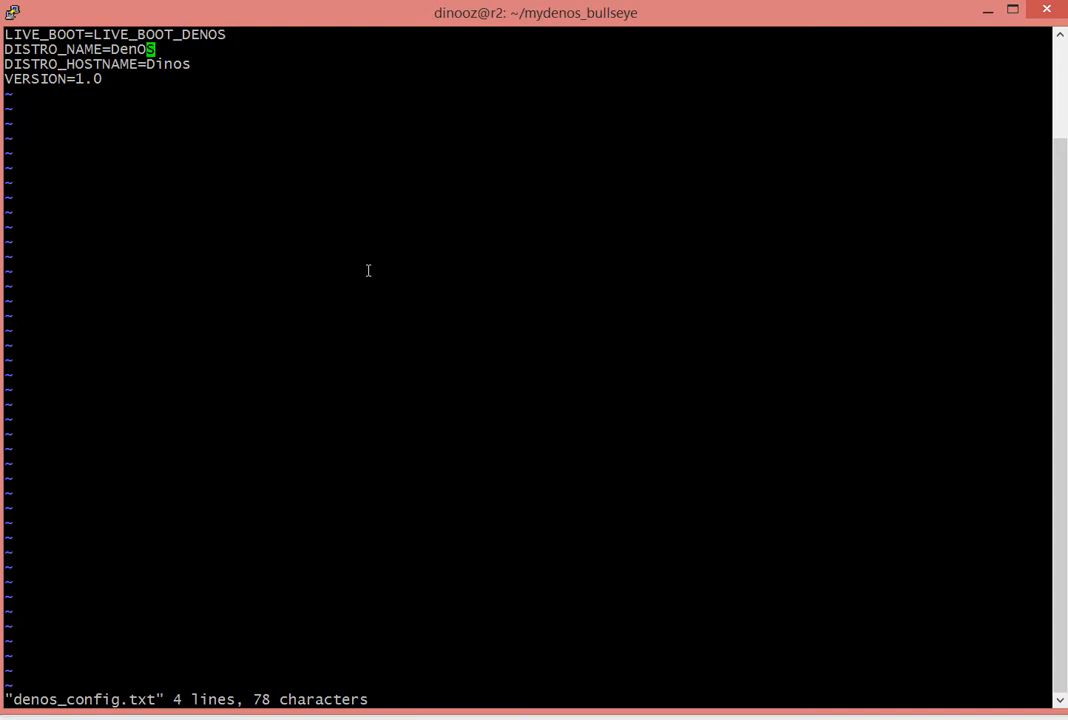
text(Docker)
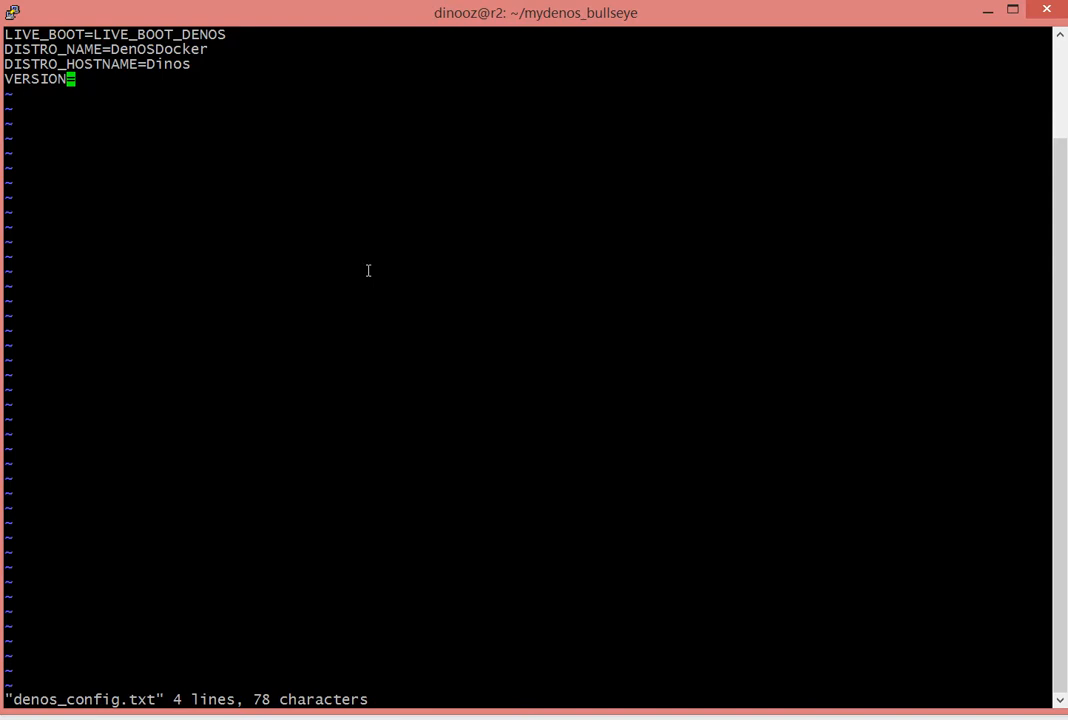
text(11)
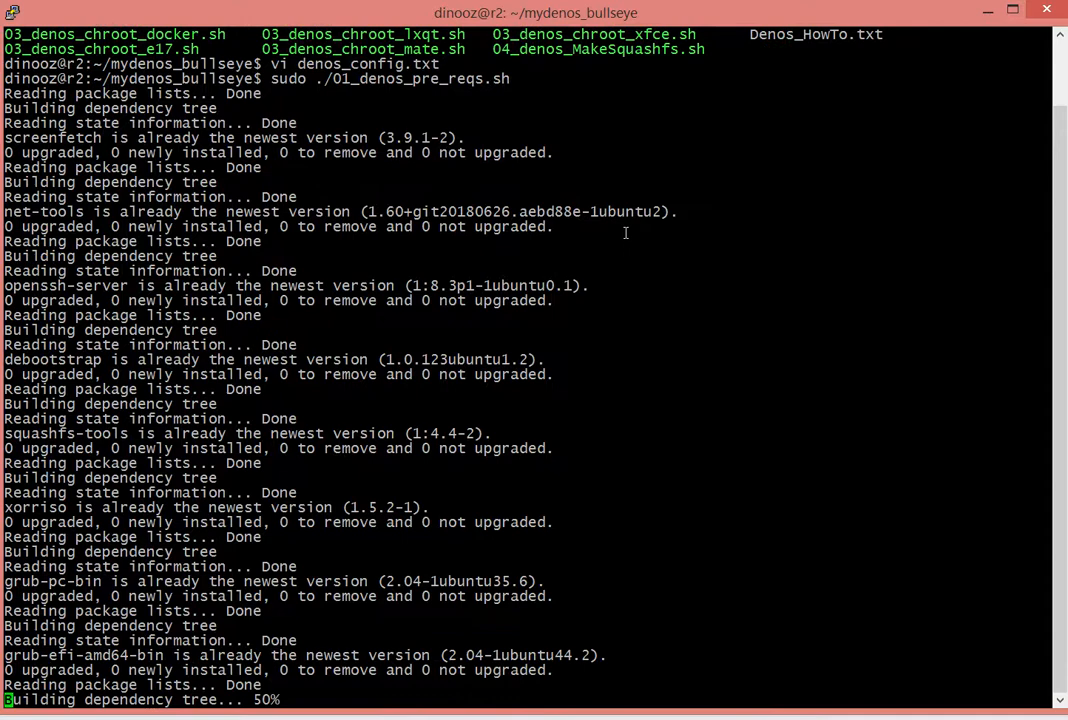
- Scroll the prerequisites script output reporting packages already installed
scroll(down, 3)
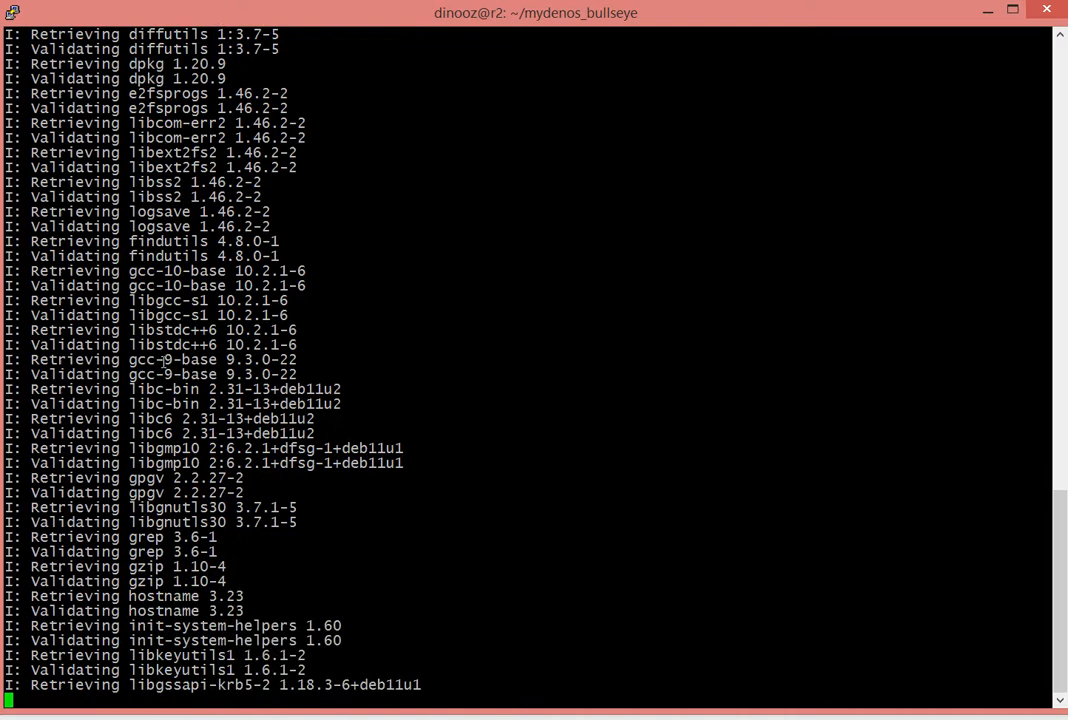
- Follow debootstrap installing the bullseye base system, then list the chroot root directory with ls
scroll(down, 3)
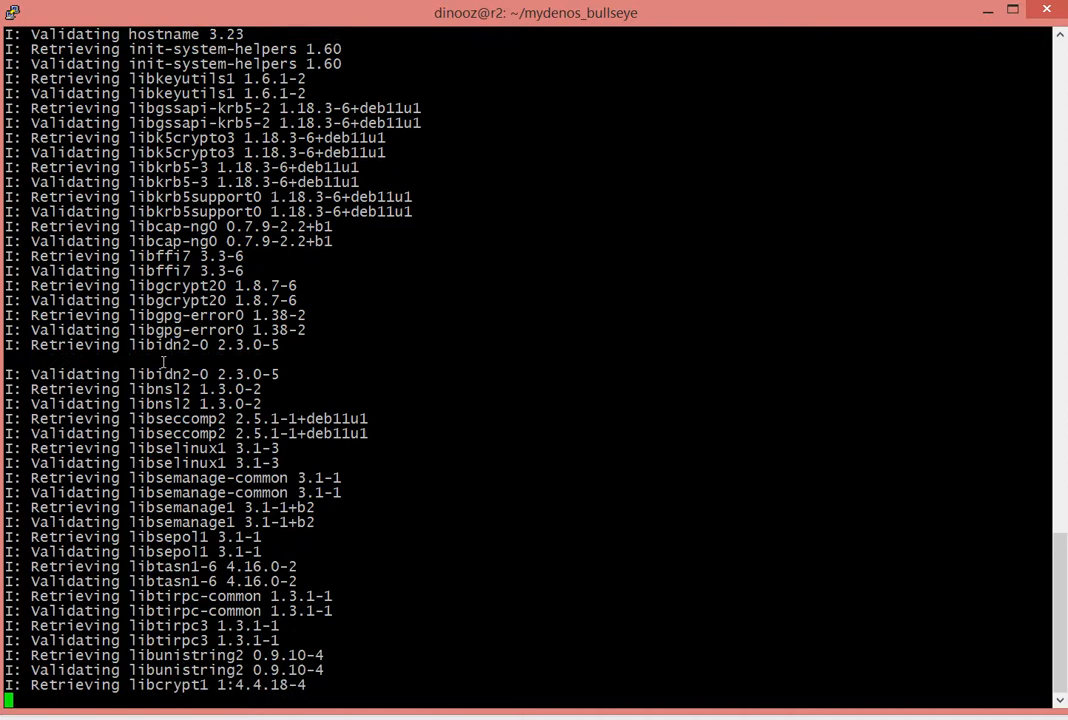
scroll(down, 3)
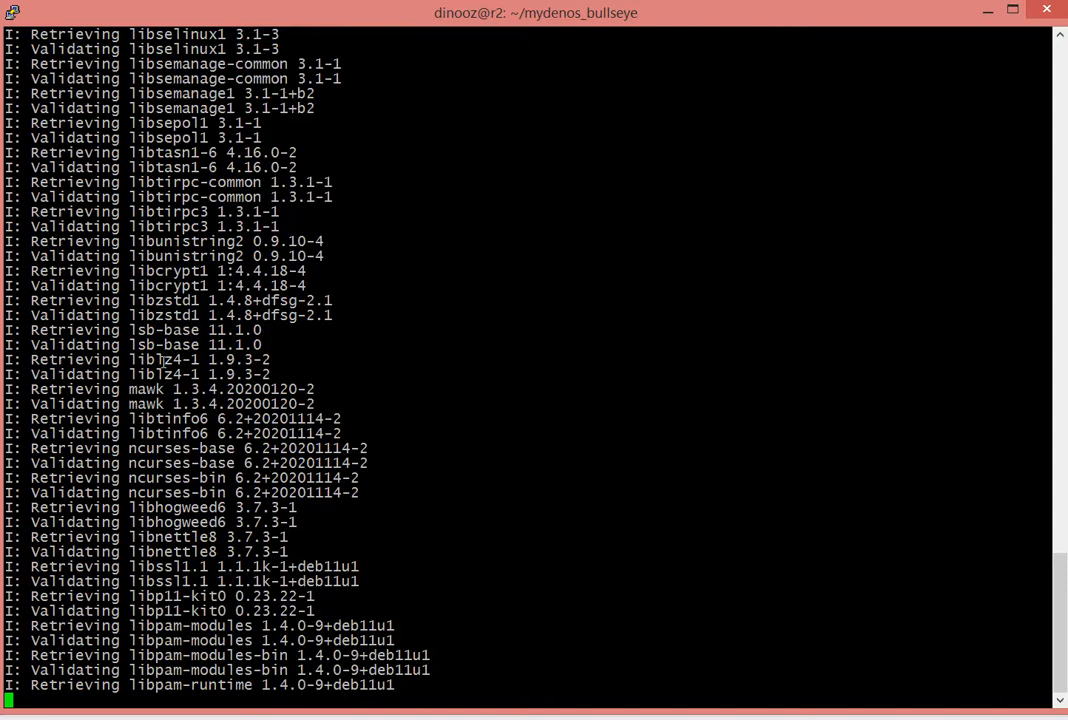
scroll(down, 3)
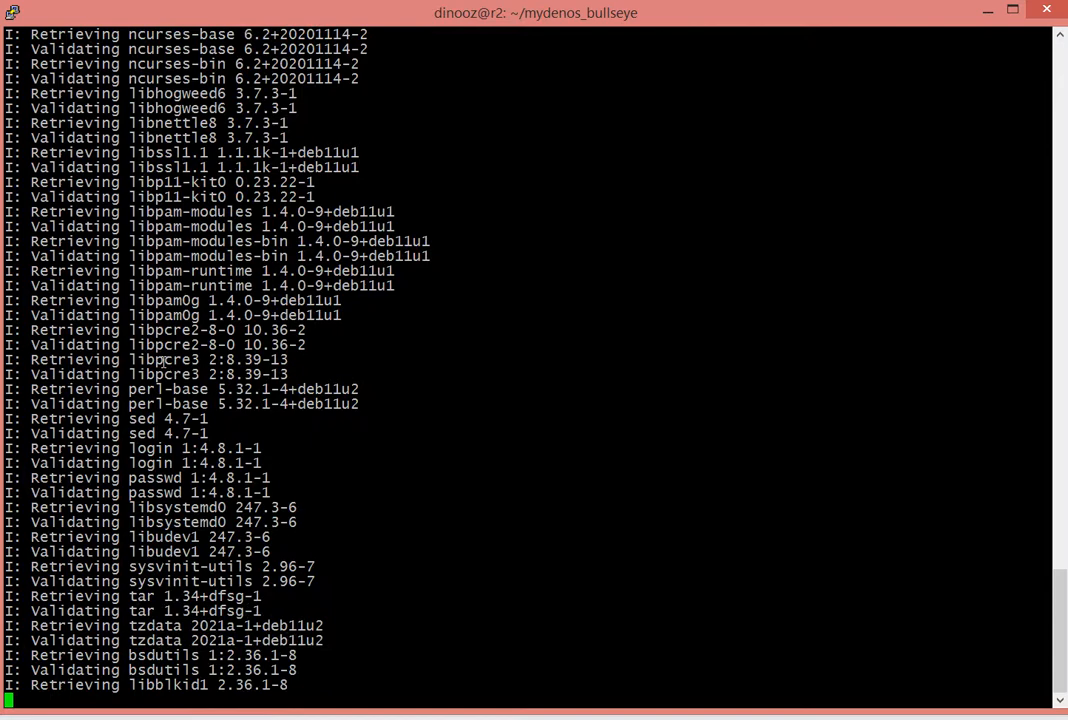
scroll(down, 3)
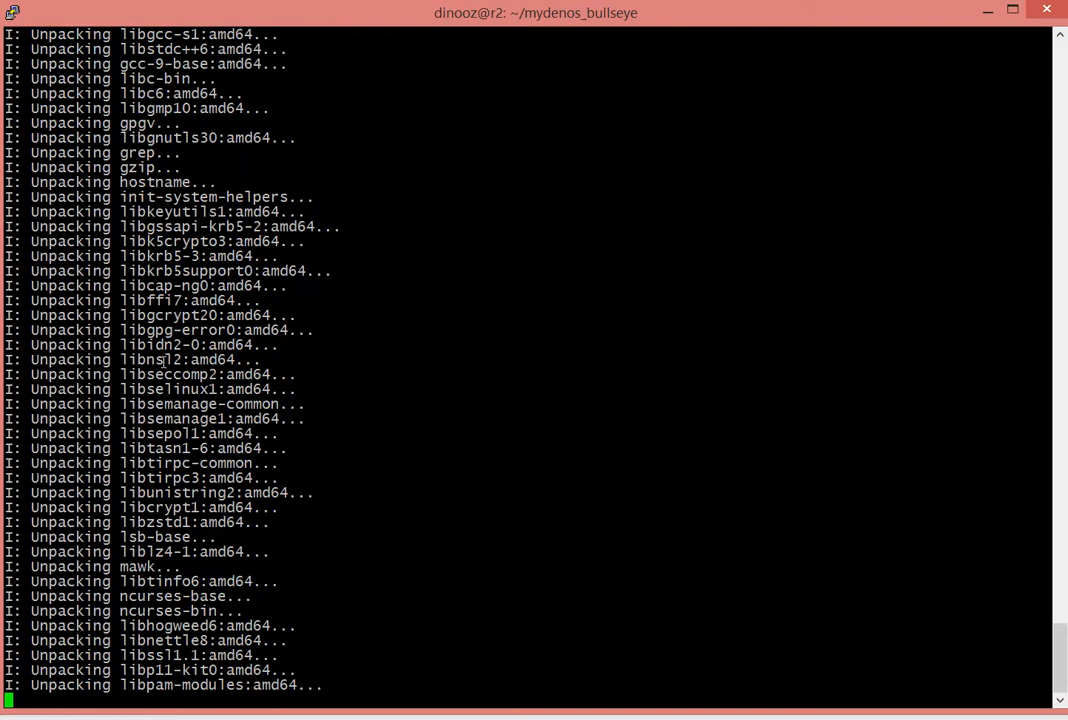
scroll(down, 3)
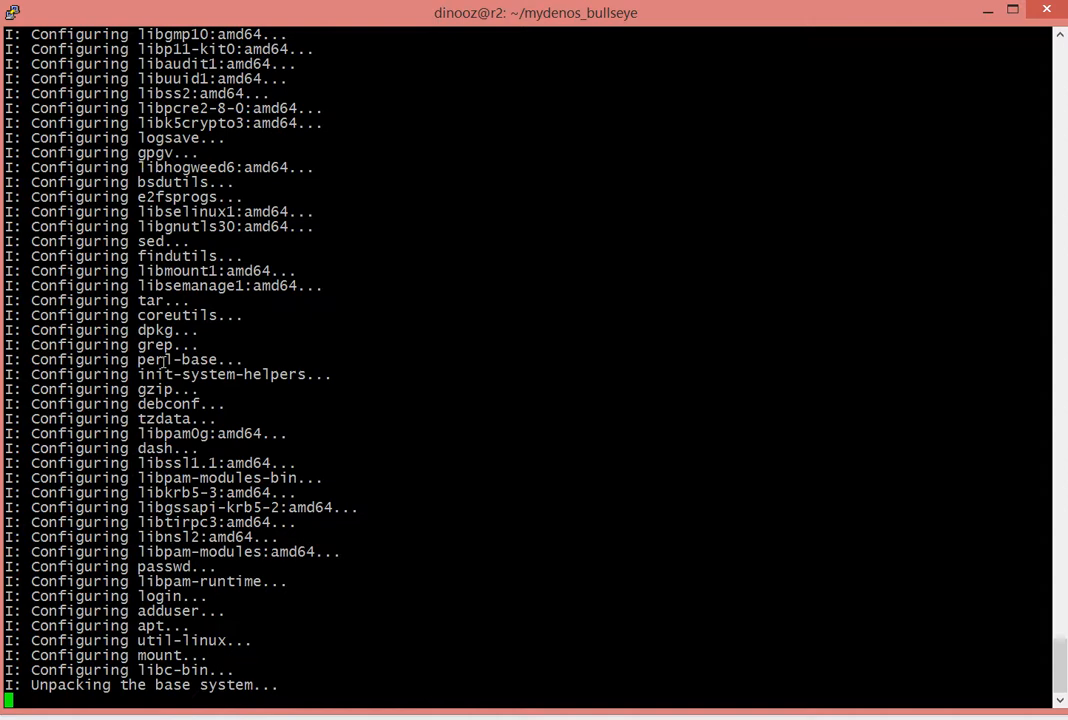
text(ls)
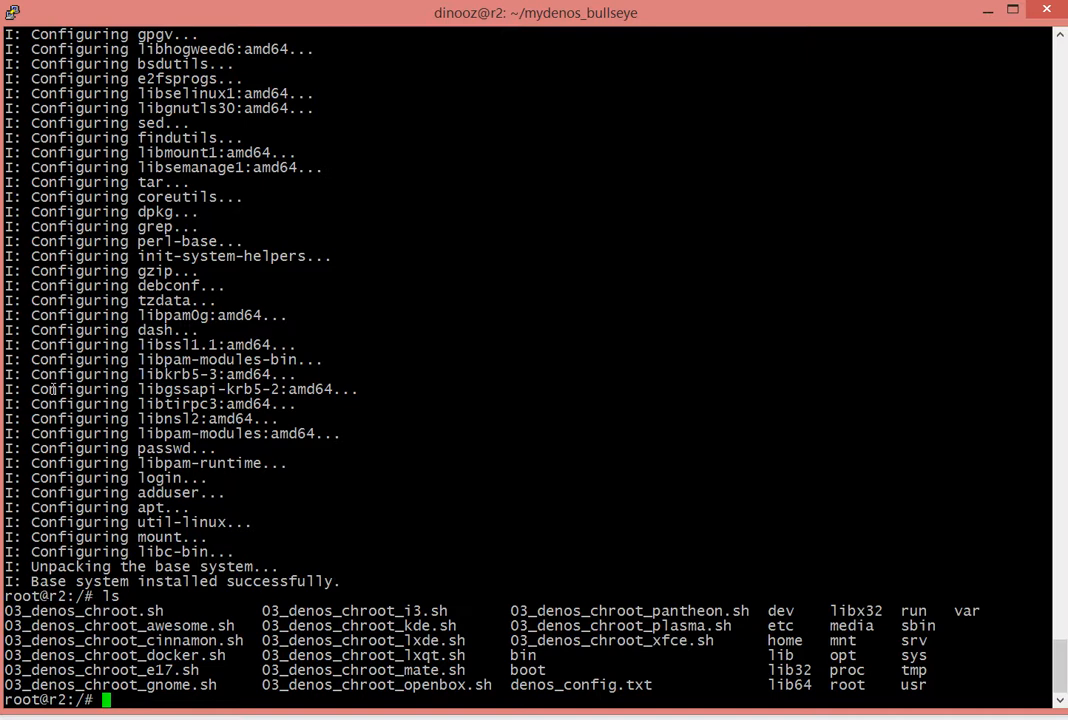
- Copy the script name from the listing and run ./03_denos_chroot_docker.sh inside the chroot
double_click(96, 656)
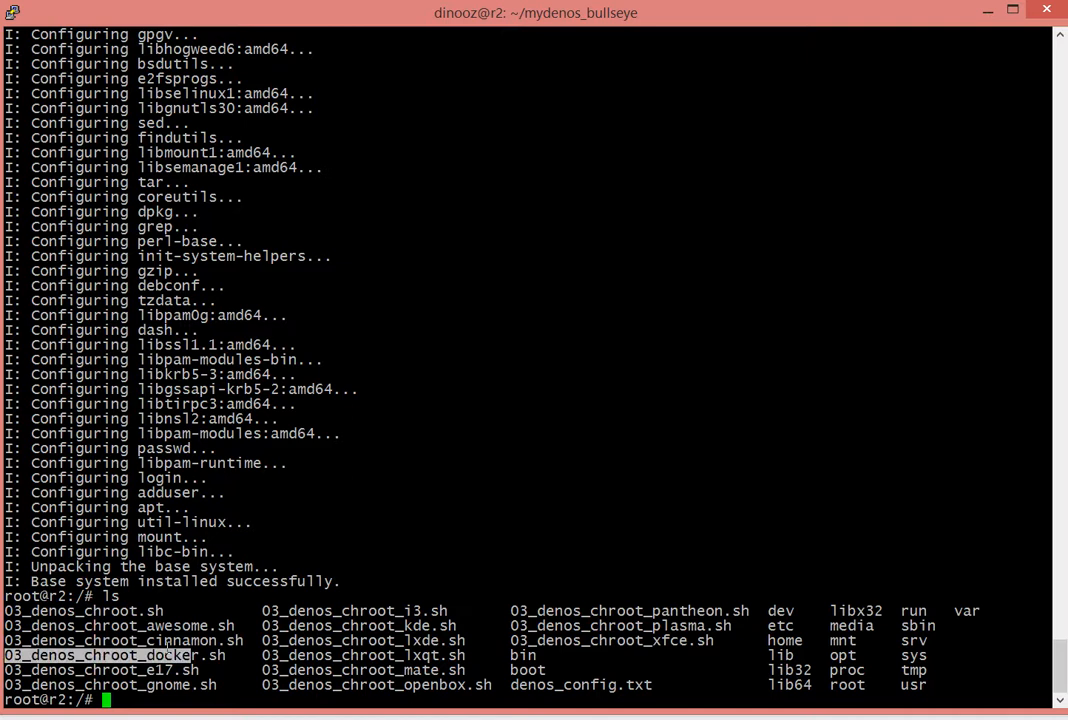
text(./03_denos_chroot_docker.sh)
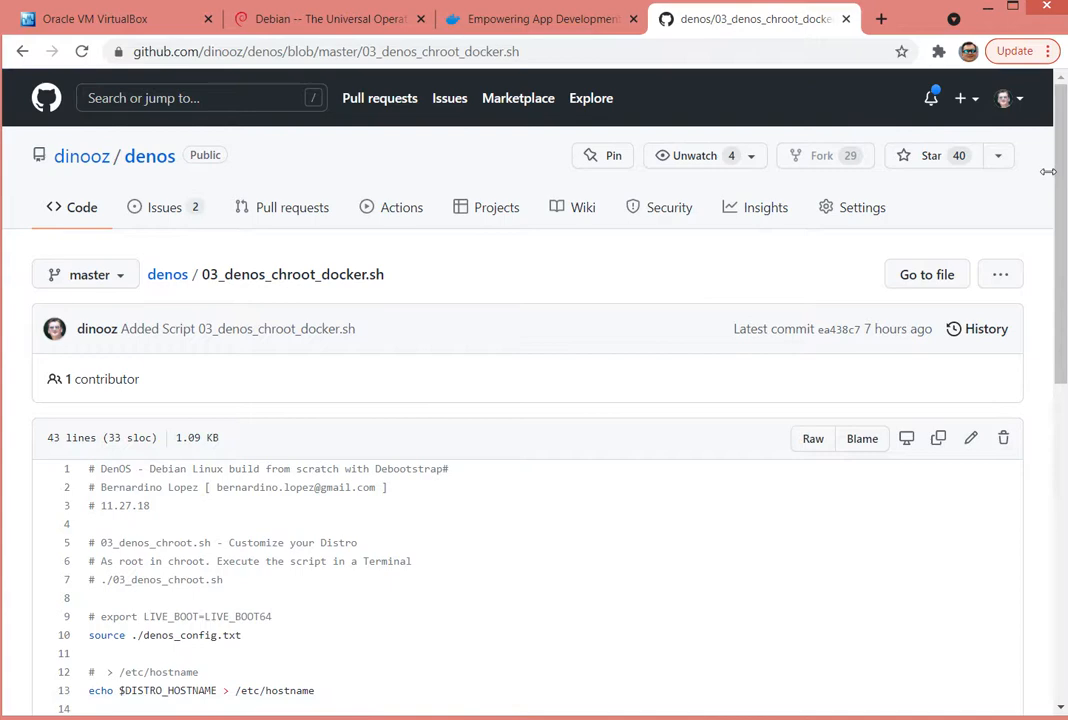
- Scroll through the 03_denos_chroot_docker.sh source on GitHub
scroll(down, 3)
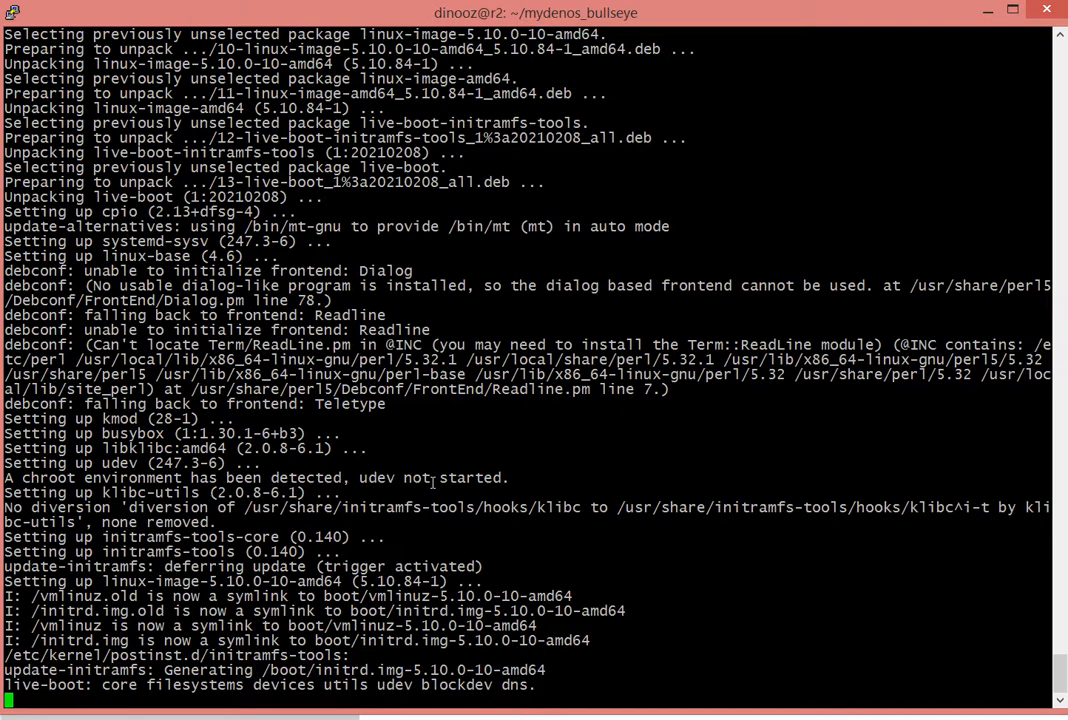
- Watch apt unpack linux-image, live-boot and libxcb packages into the chroot
scroll(down, 3)
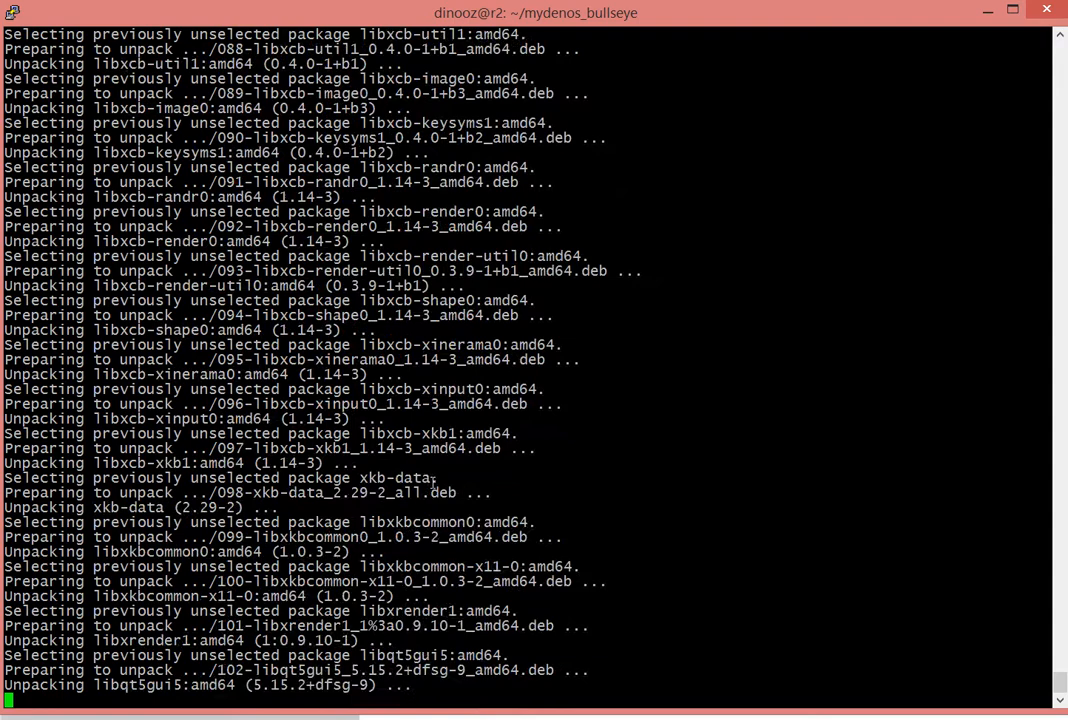
scroll(down, 3)
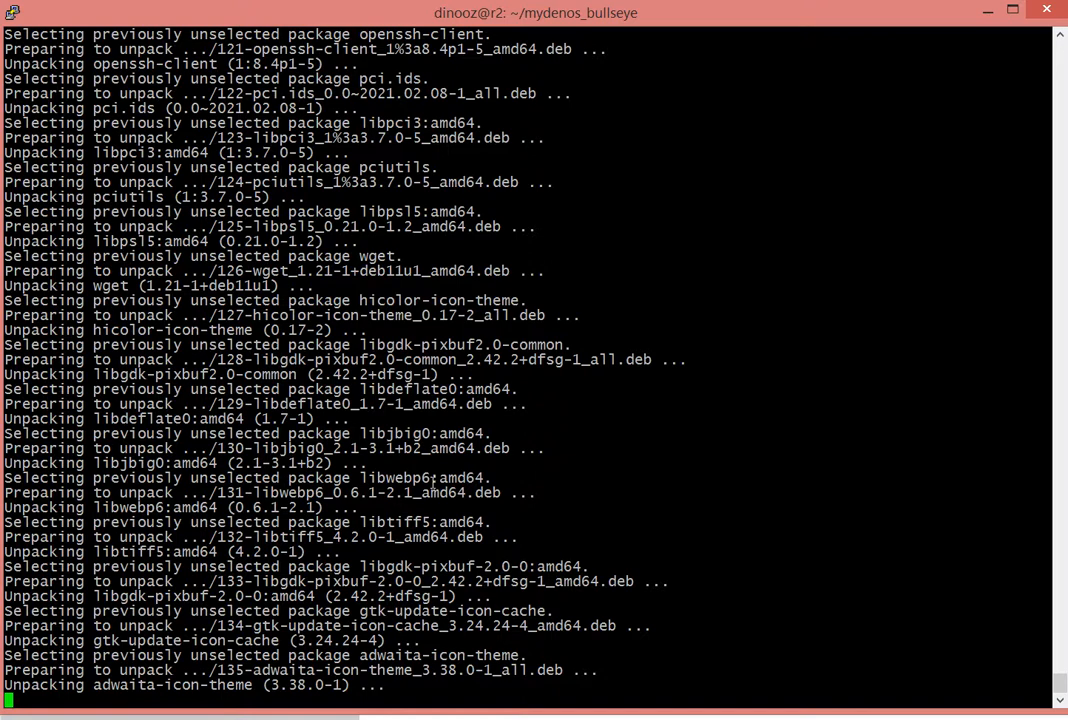
scroll(down, 3)
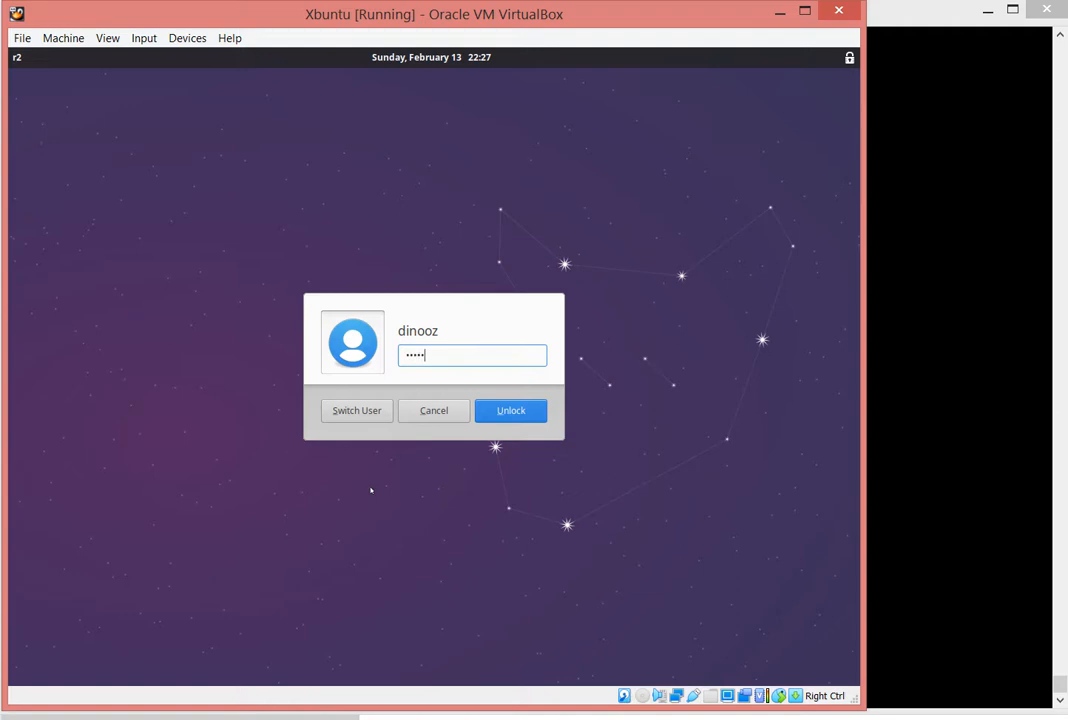
- Submit the lock-screen password to unlock the Xubuntu desktop
click(510, 410)
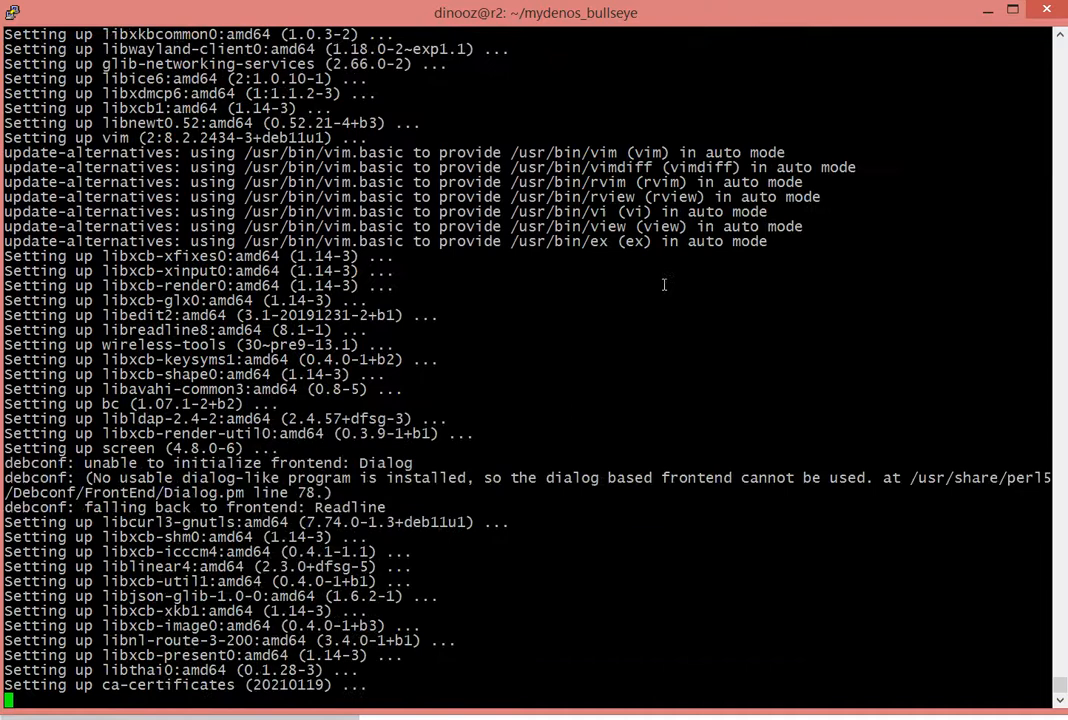
- Watch apt set up vim and ca-certificates, then fetch docker.io and docker-compose packages
scroll(down, 3)
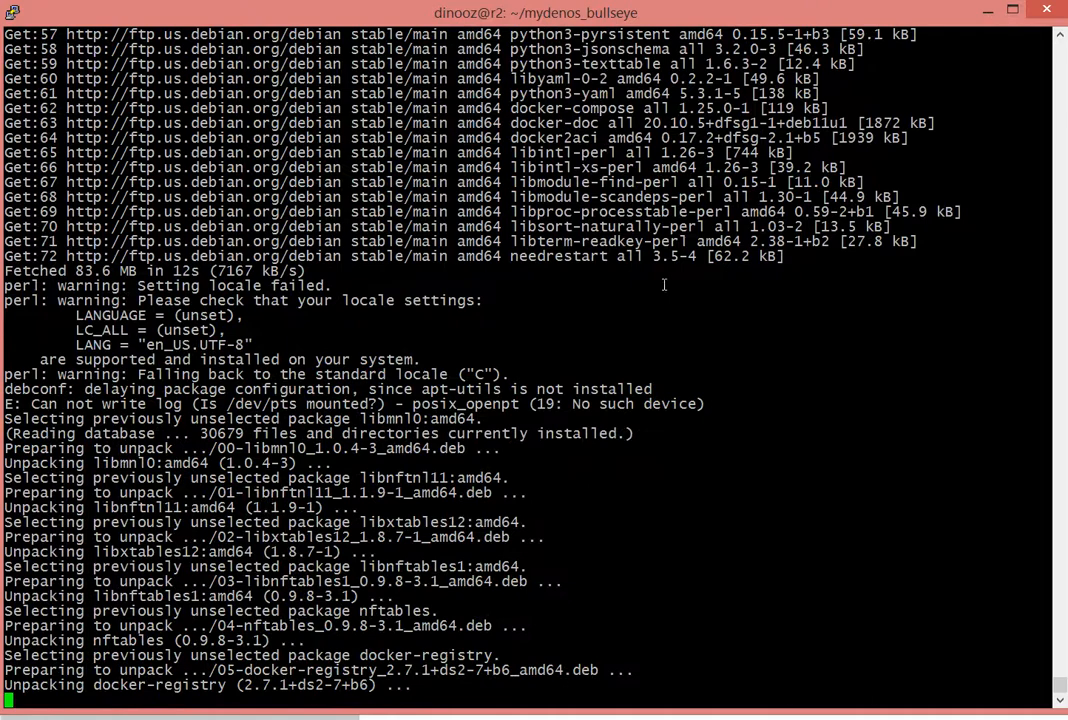
scroll(down, 3)
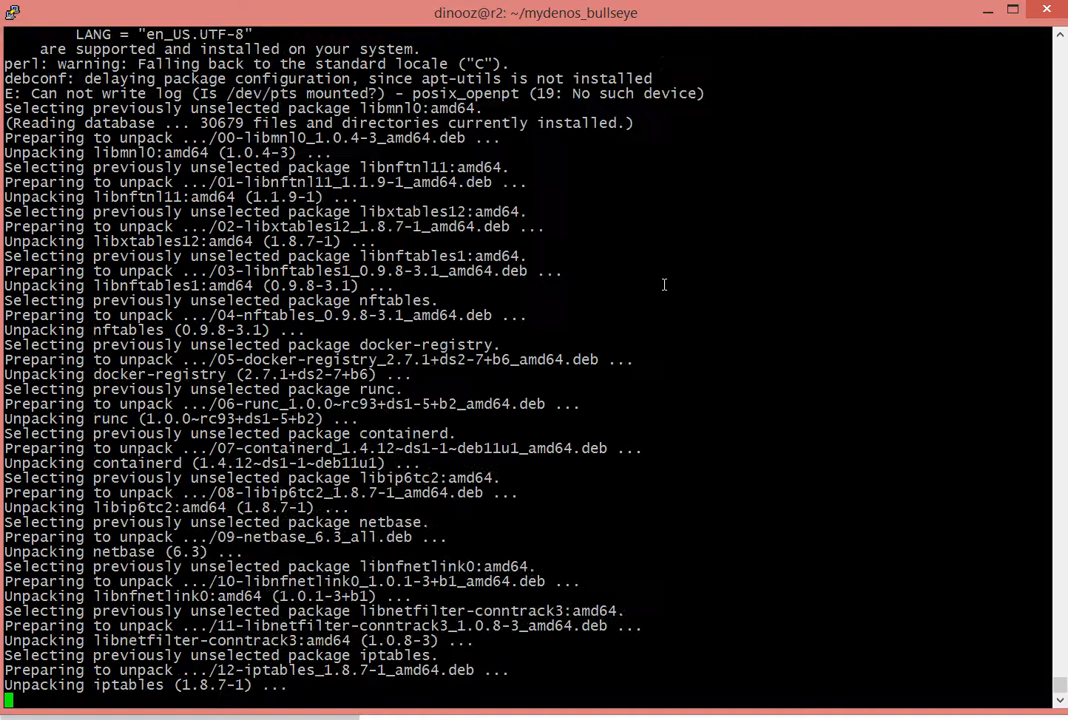
- Watch apt unpack runc, containerd and docker.io and create their systemd symlinks
scroll(down, 3)
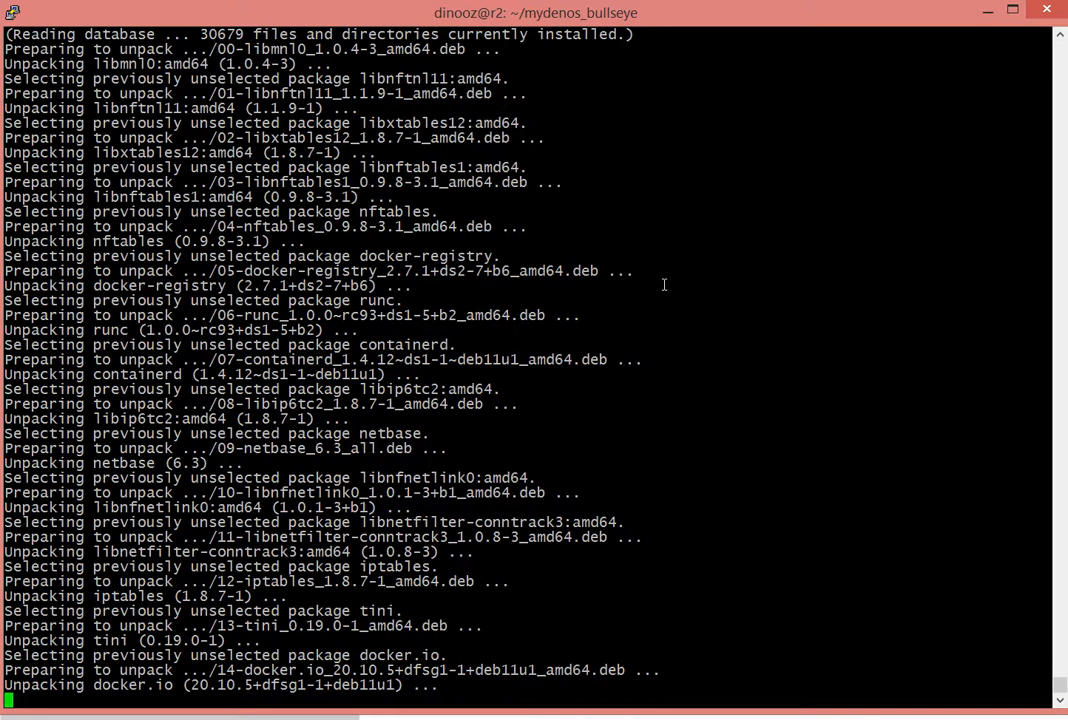
scroll(down, 3)
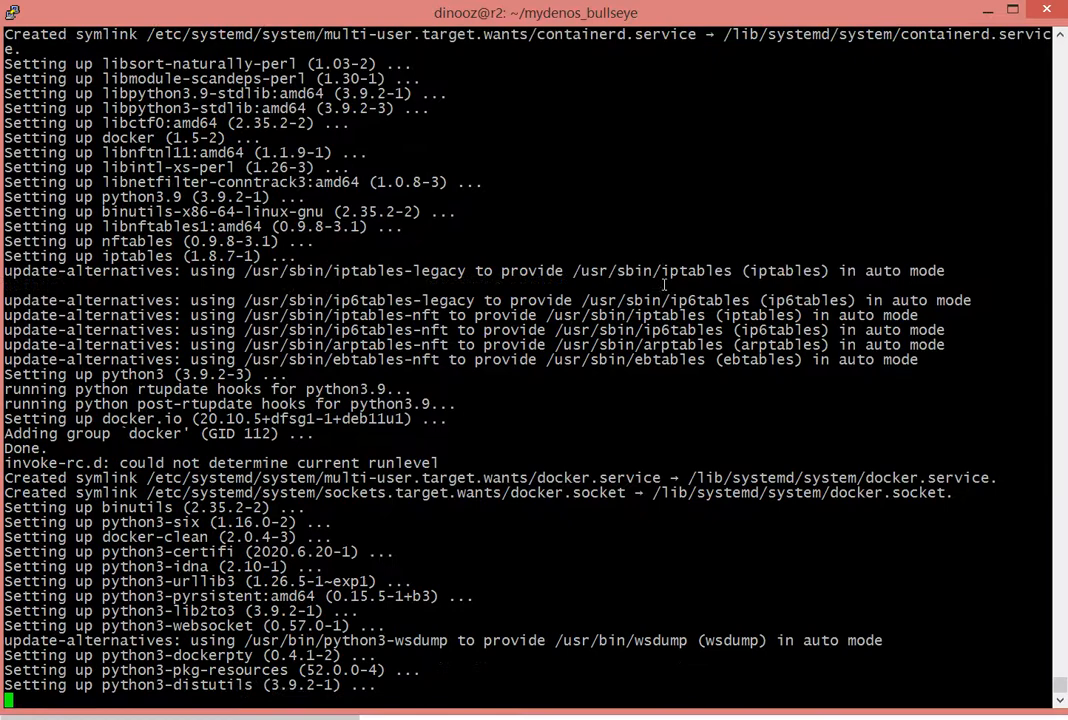
- Run the BIOS/UEFI ISO script and confirm DenOSDocker-11.iso (515M) was written
scroll(down, 3)
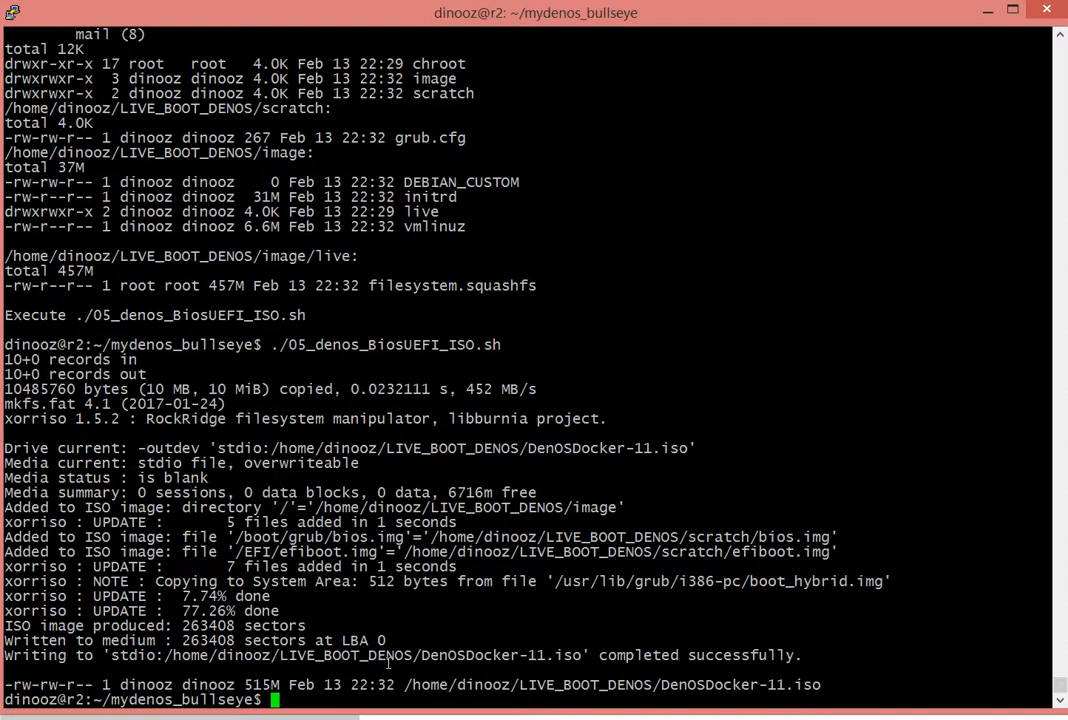
double_click(610, 684)
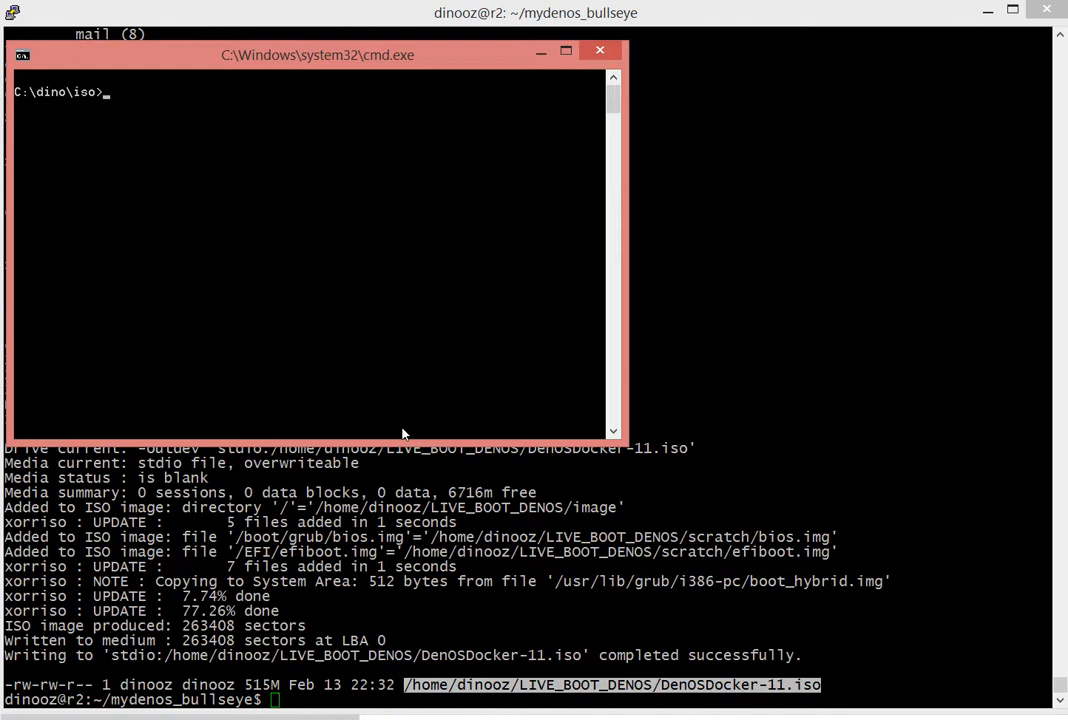
text(pscp dinooz@192.168)
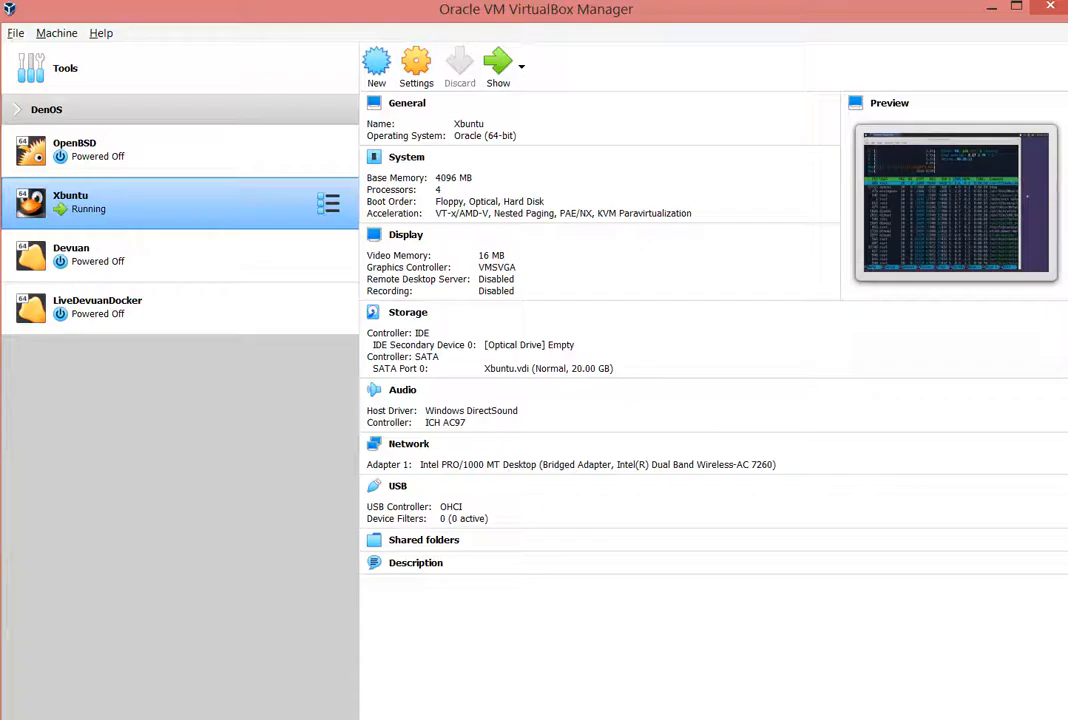
- Create a VM named LiveDenOSDocker, Other Linux (64-bit), with 2048 MB memory
click(376, 64)
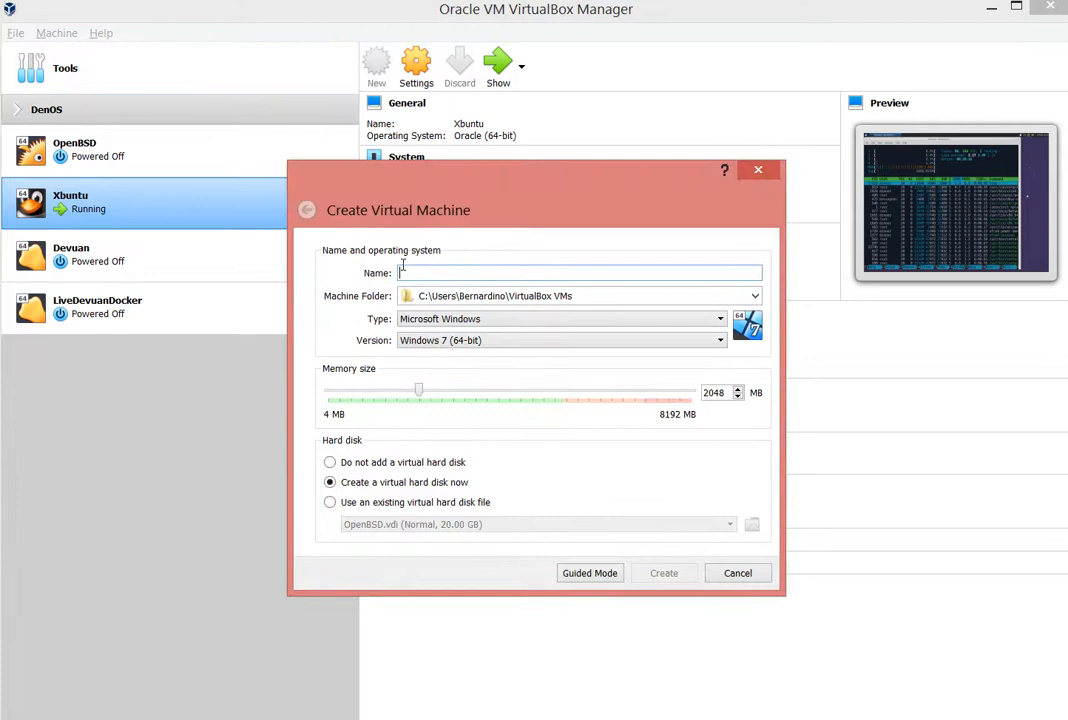
text(LiveDenOSDocker)
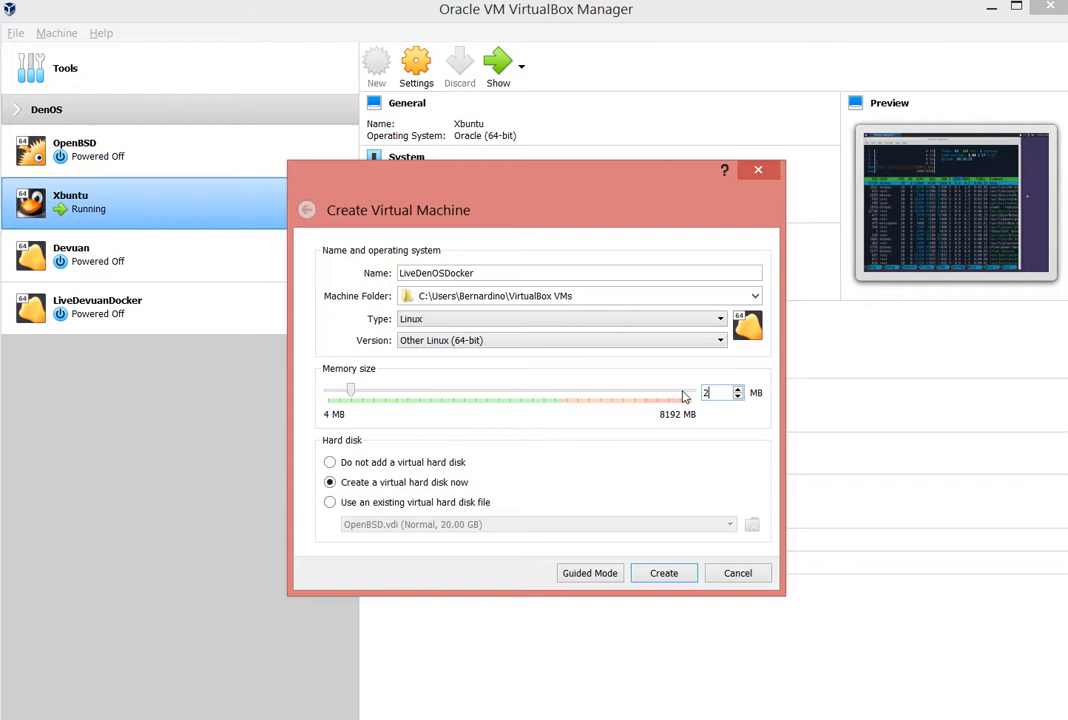
click(664, 572)
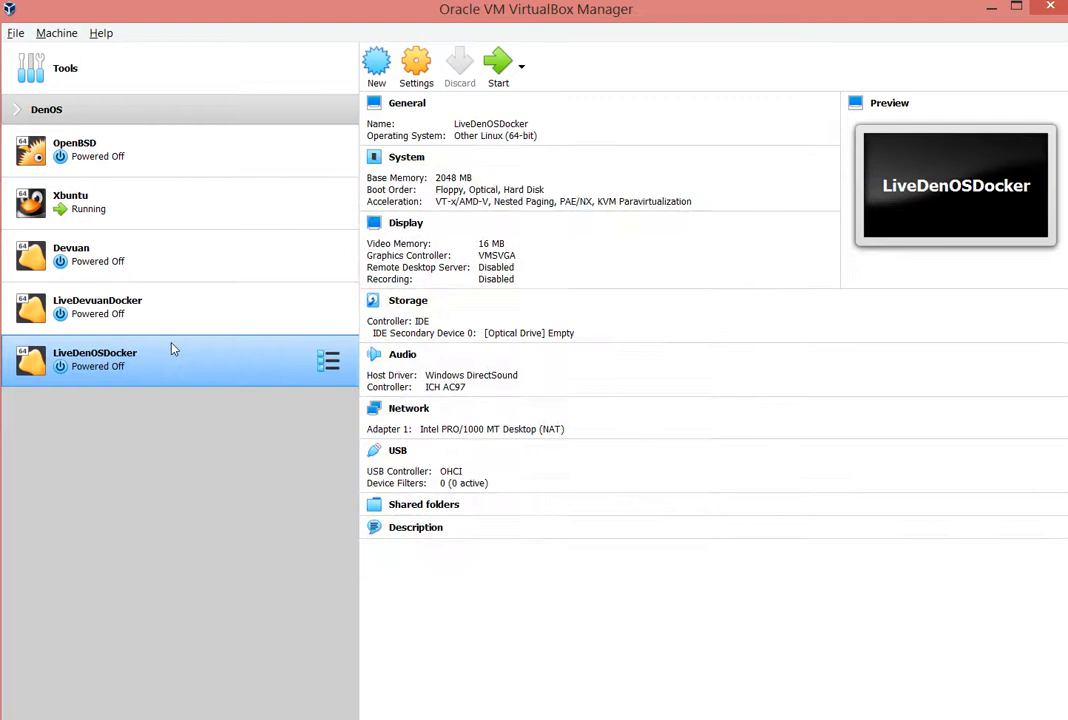
- Attach DenOSDocker-11.iso to LiveDenOSDocker's IDE optical drive and save the settings
click(416, 62)
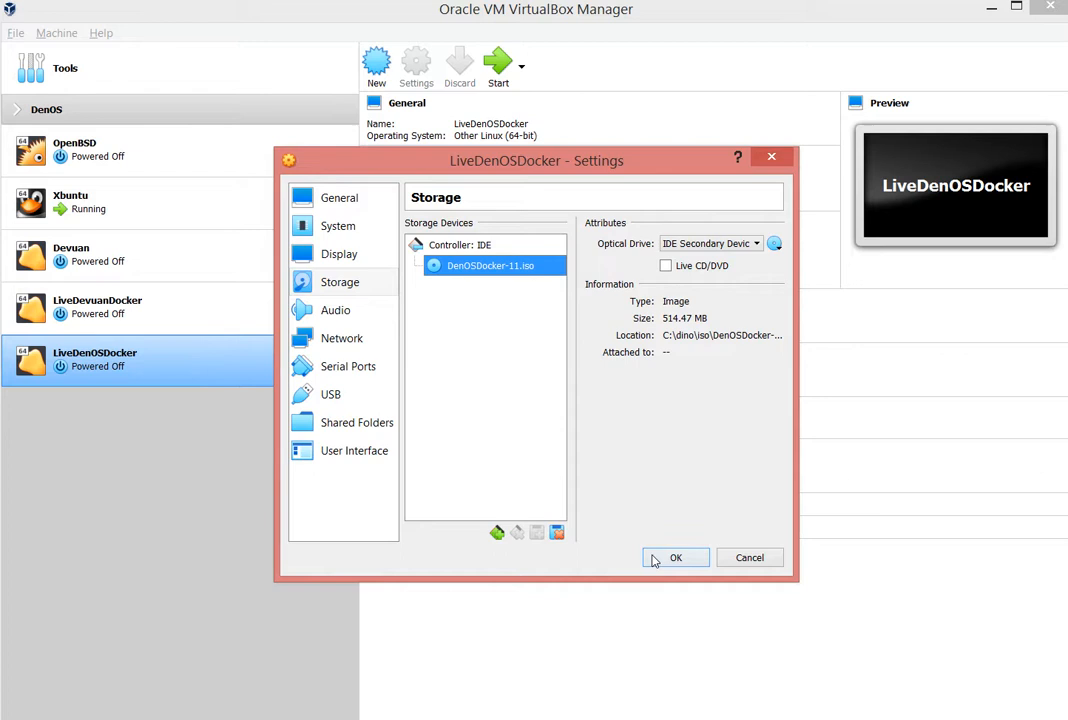
click(676, 556)
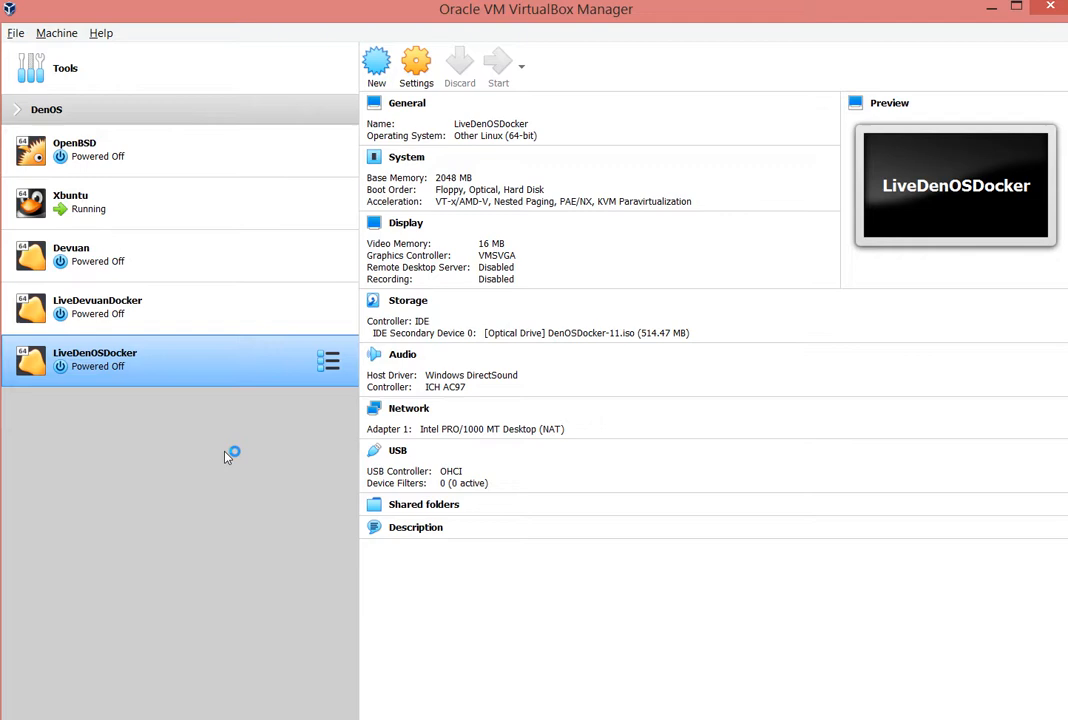
- Boot LiveDenOSDocker, check free memory and screenfetch, and search for docker run nginx
click(498, 60)
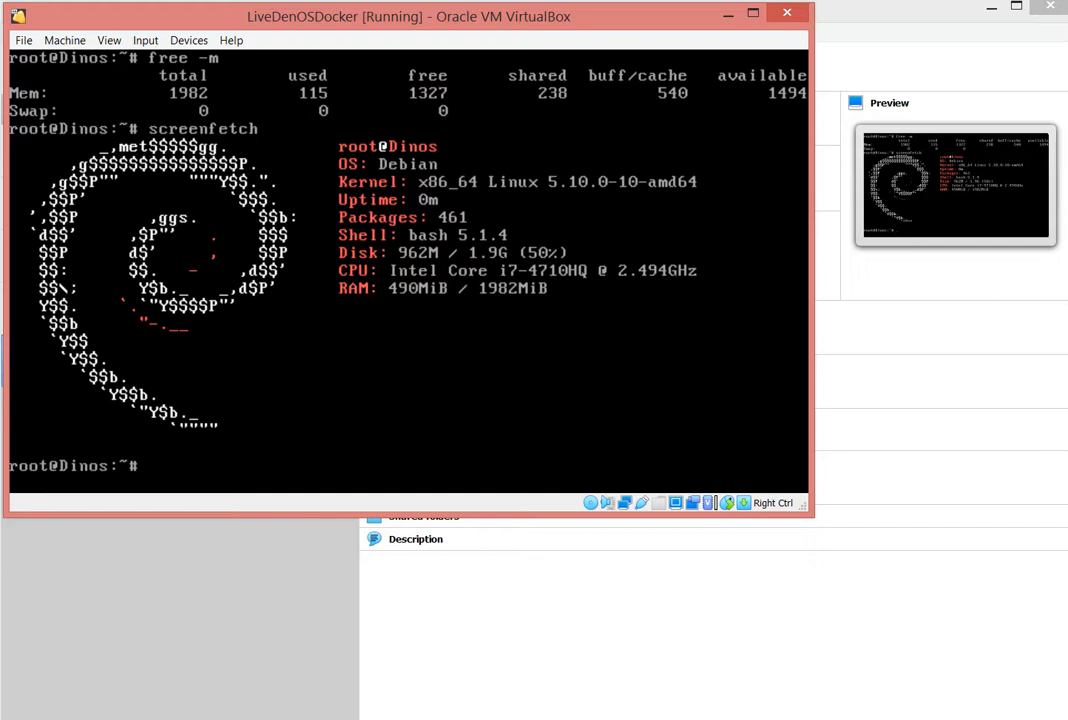
text(docker run nginx)
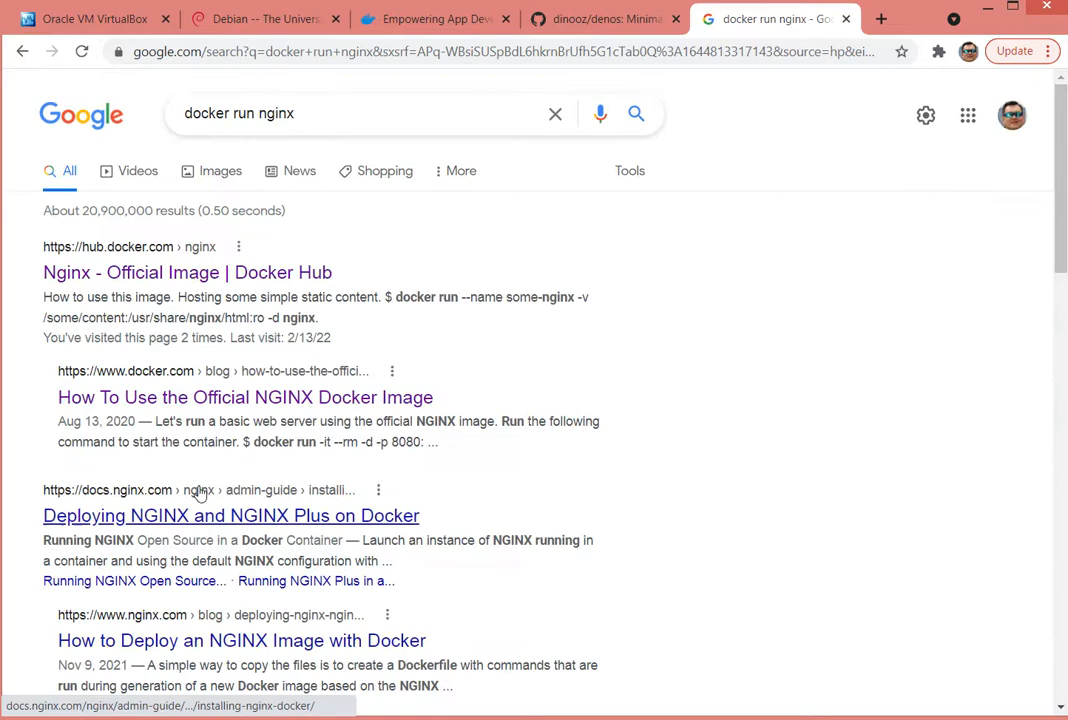
- Open the official nginx Docker Hub page and reach its 'Exposing external port' section
click(244, 396)
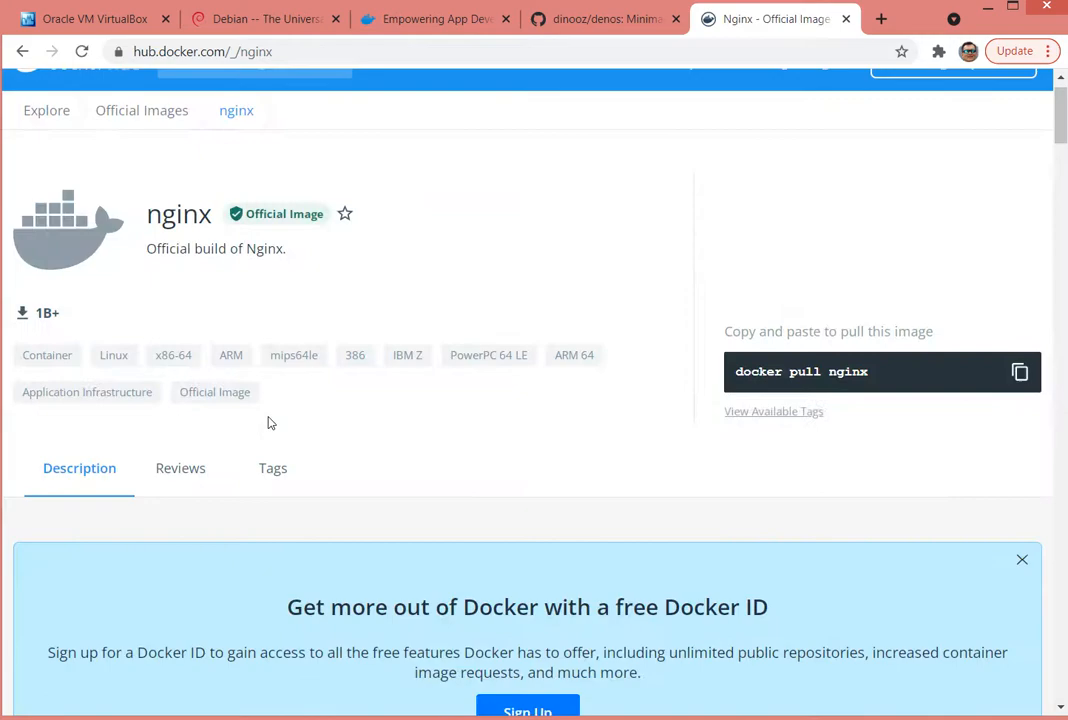
scroll(down, 3)
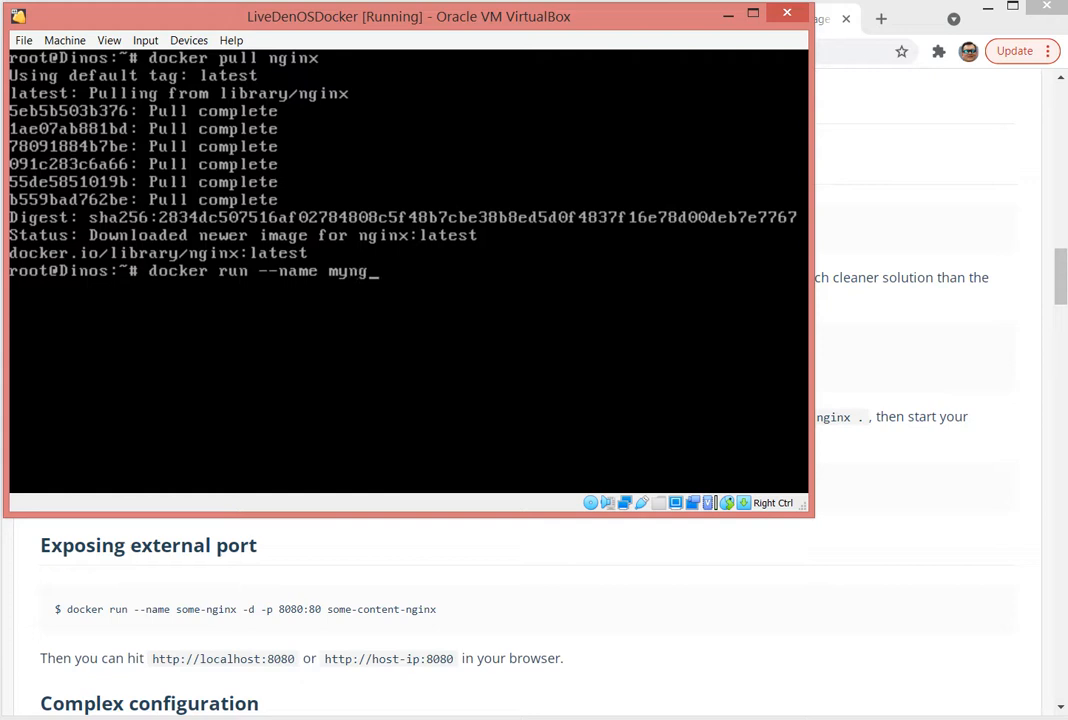
- Run mynginx with -d -p 8080:80, list images and containers, and curl localhost:8080 for the welcome page
text(inx)
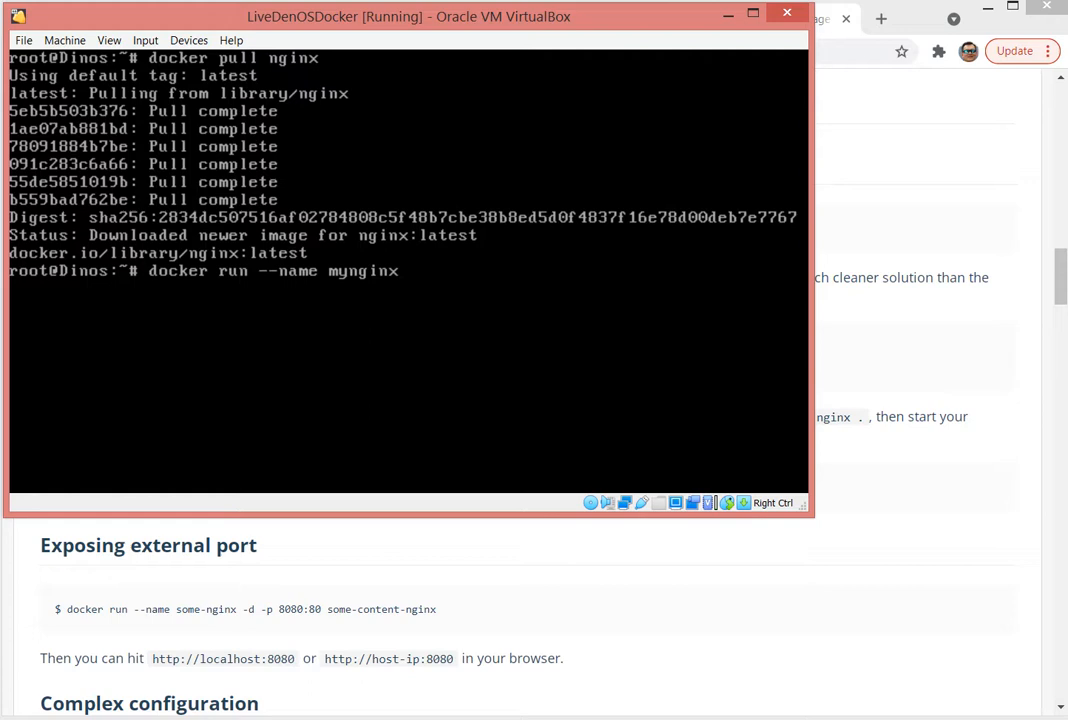
text(-d -p 8080:80 nginx)
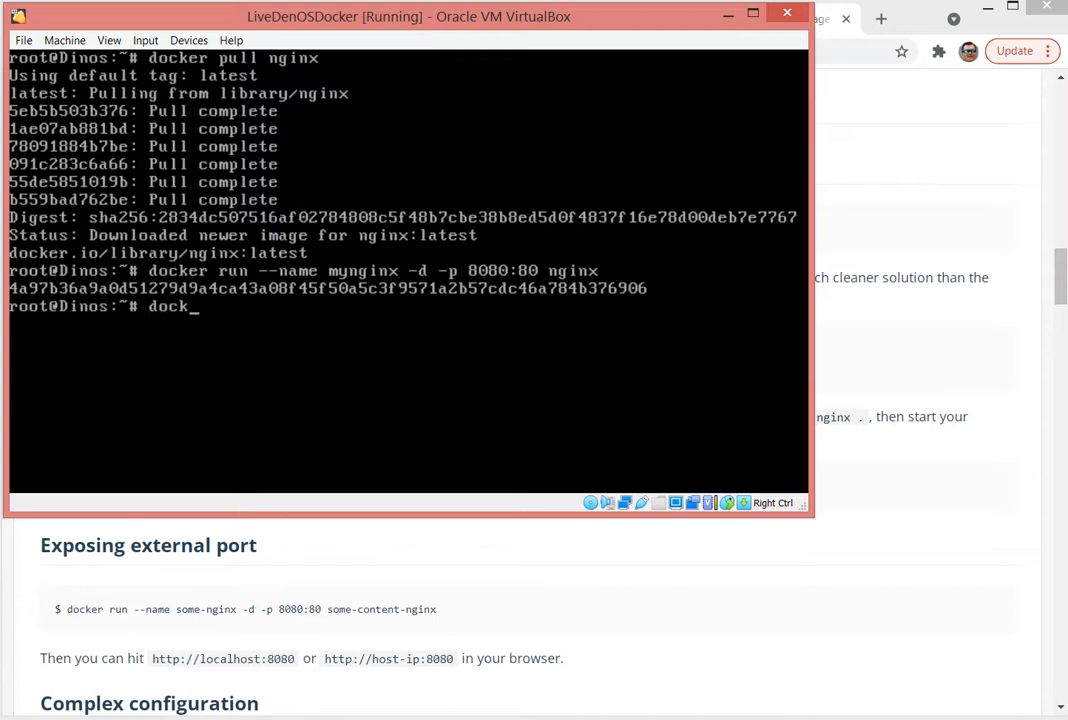
text(docker images)
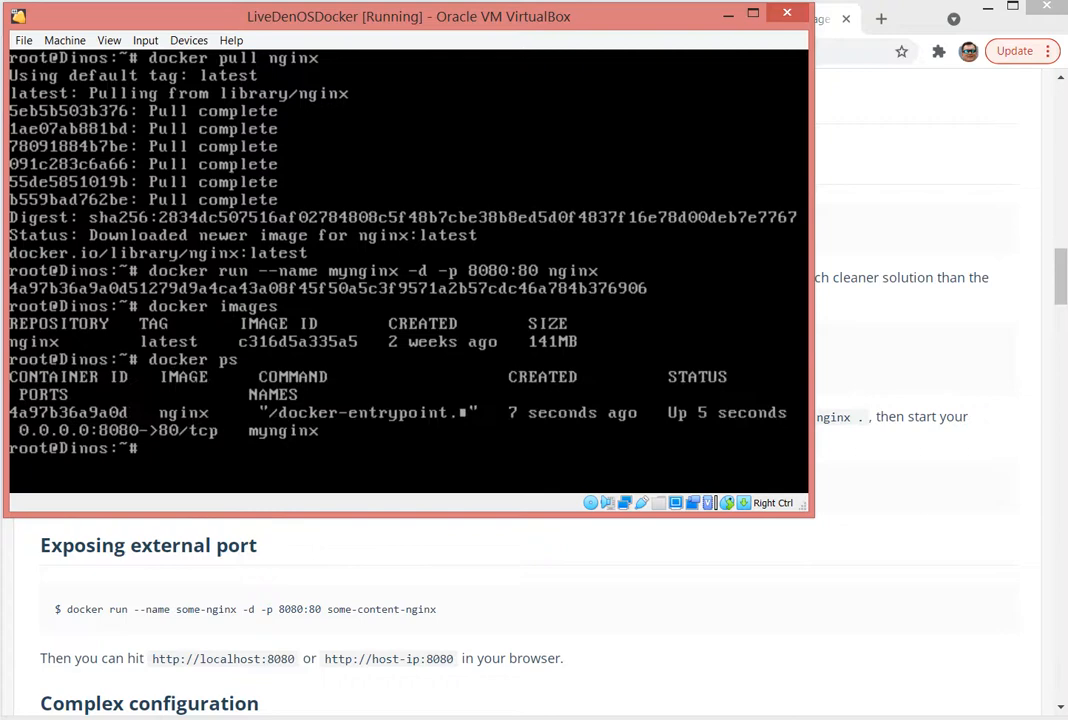
text(curl localhost:8080)
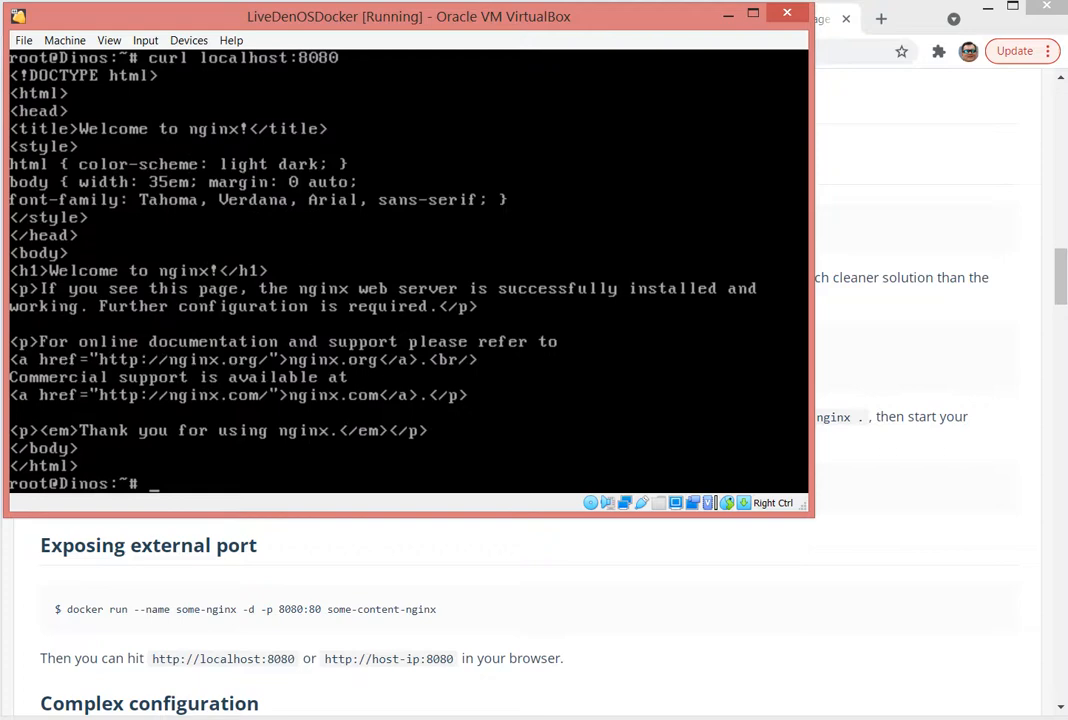
text(screenfetch)
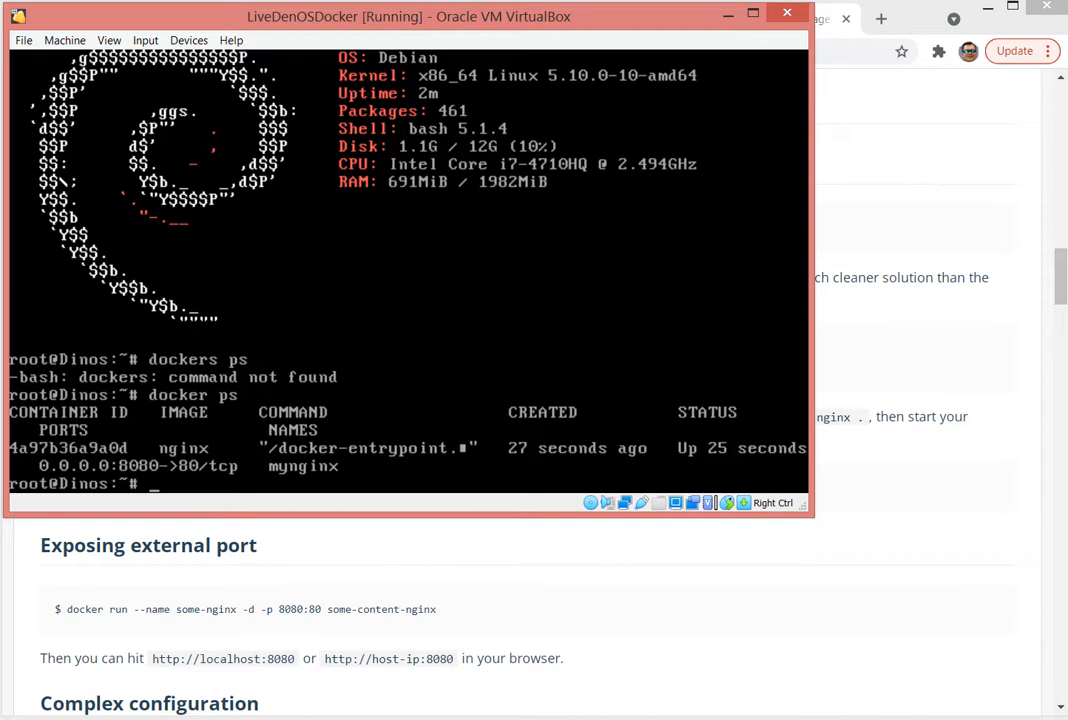
- Show free -m memory, screenfetch summary and docker ps with mynginx still up
text(free)
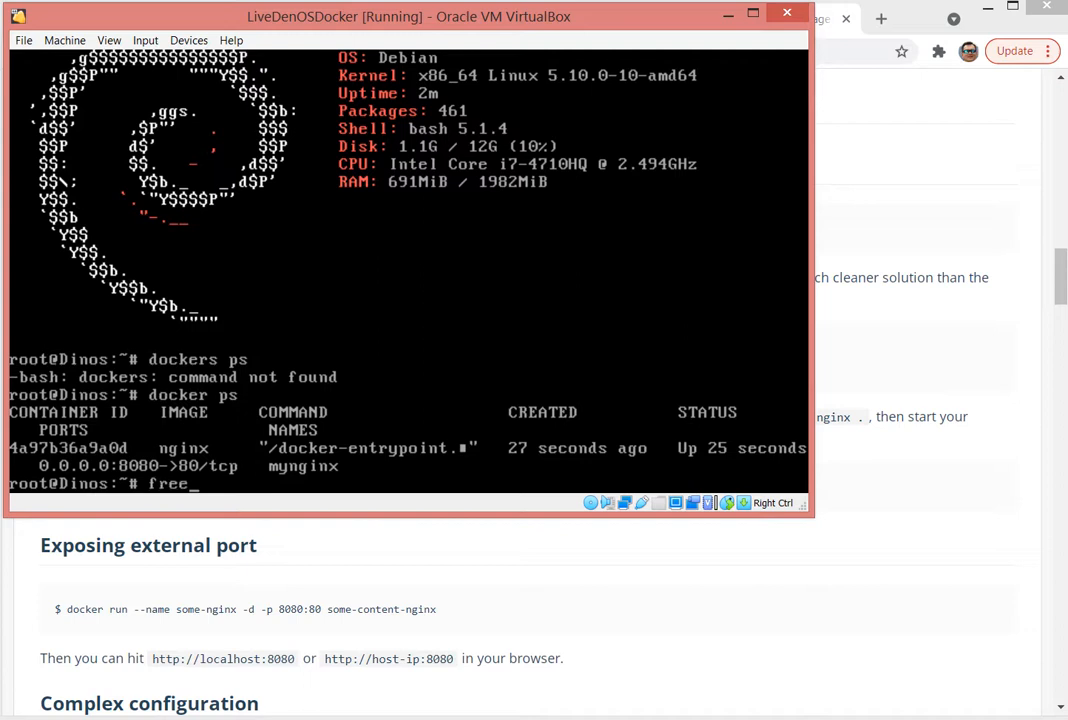
key(Return)
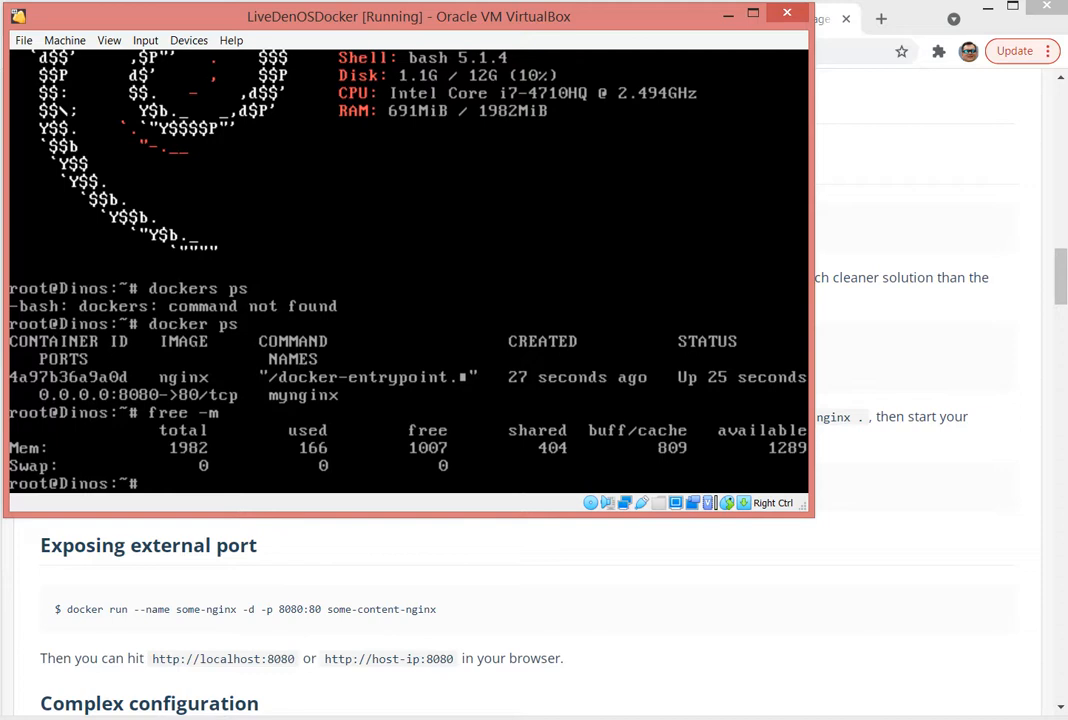
text(scrreenfetch)
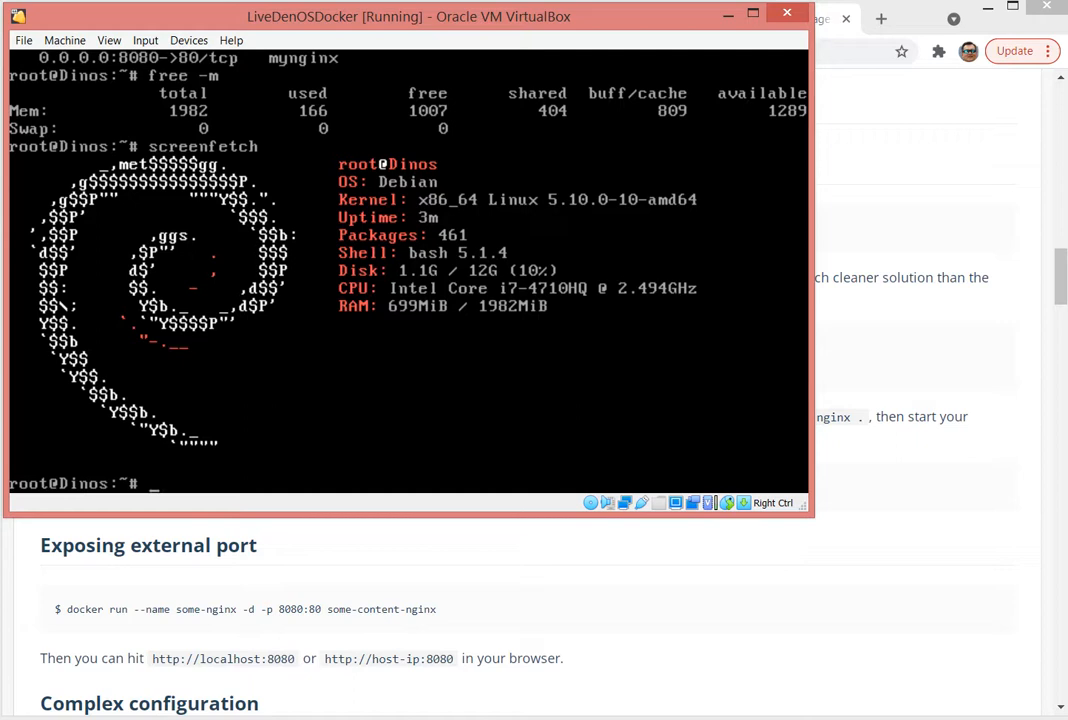
text(docker ps)
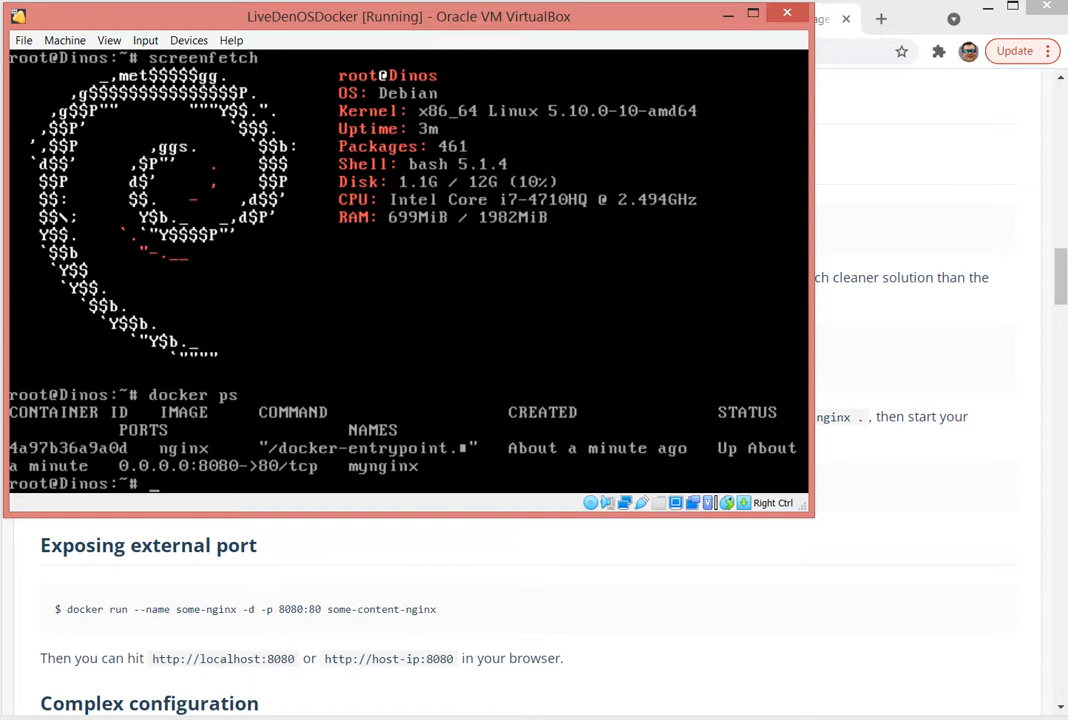